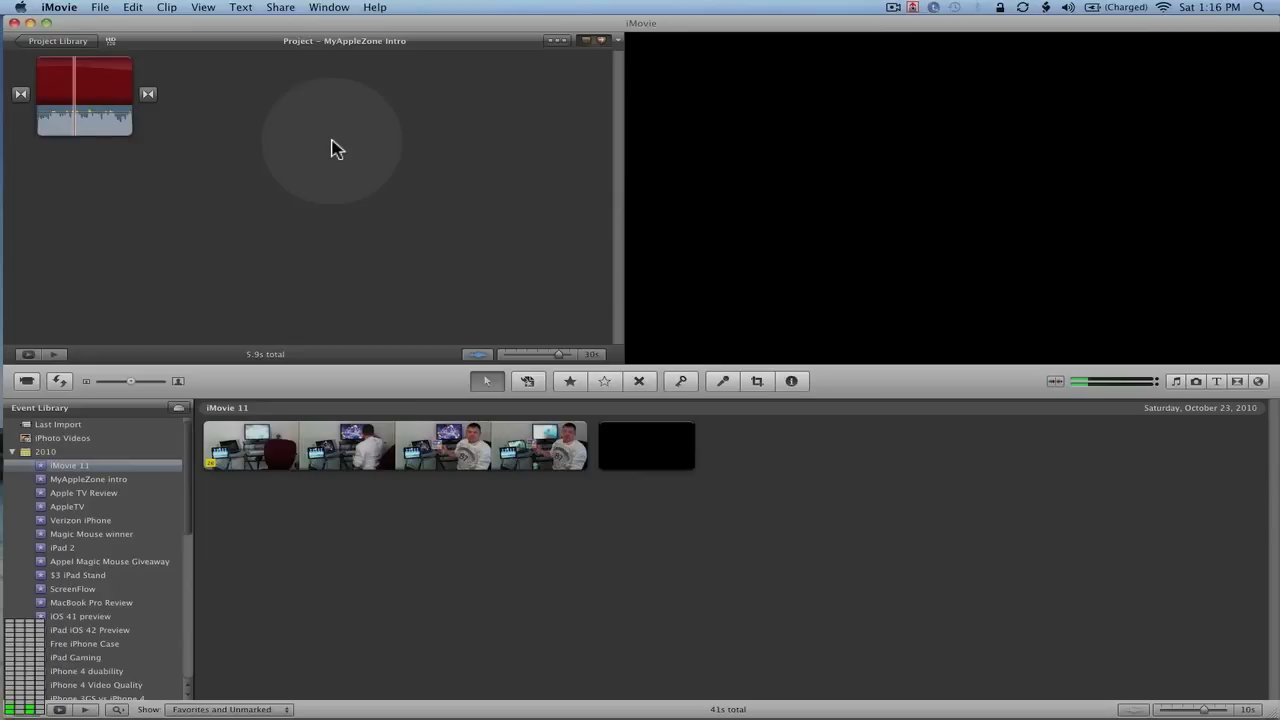
mouse_move(328, 150)
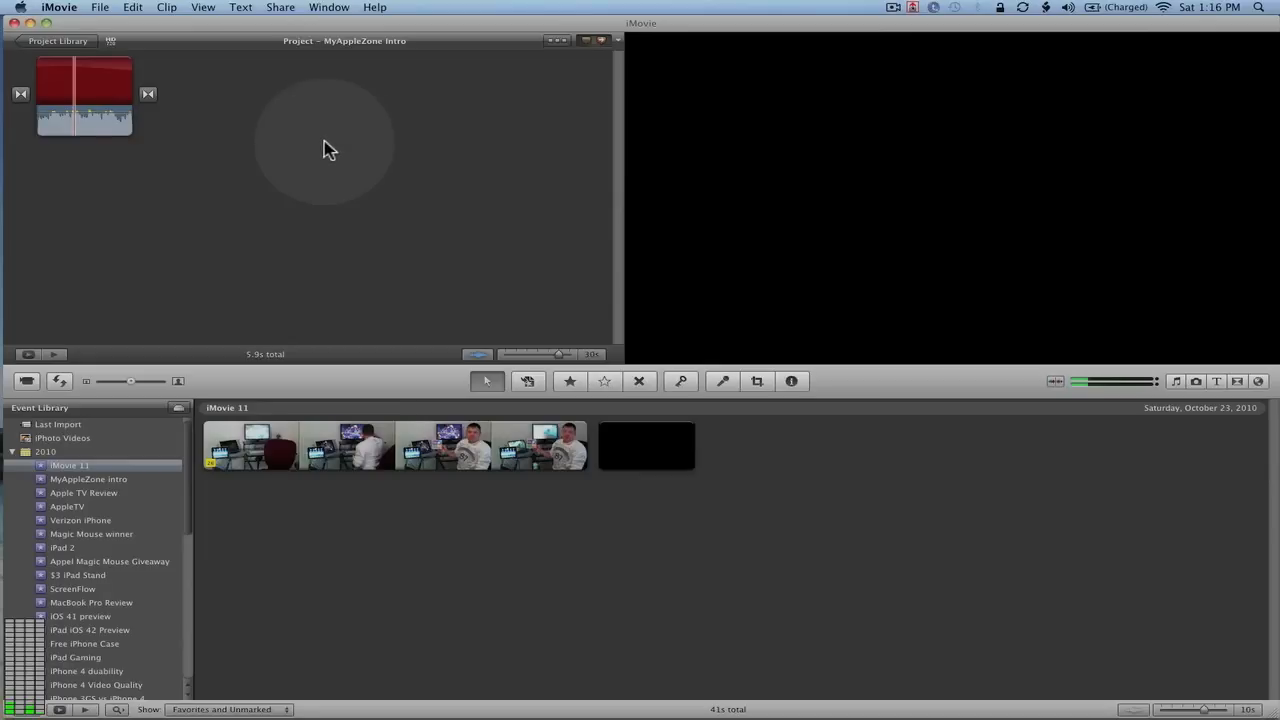
Create a new project from File > New Project using the Action movie trailer theme
click(50, 8)
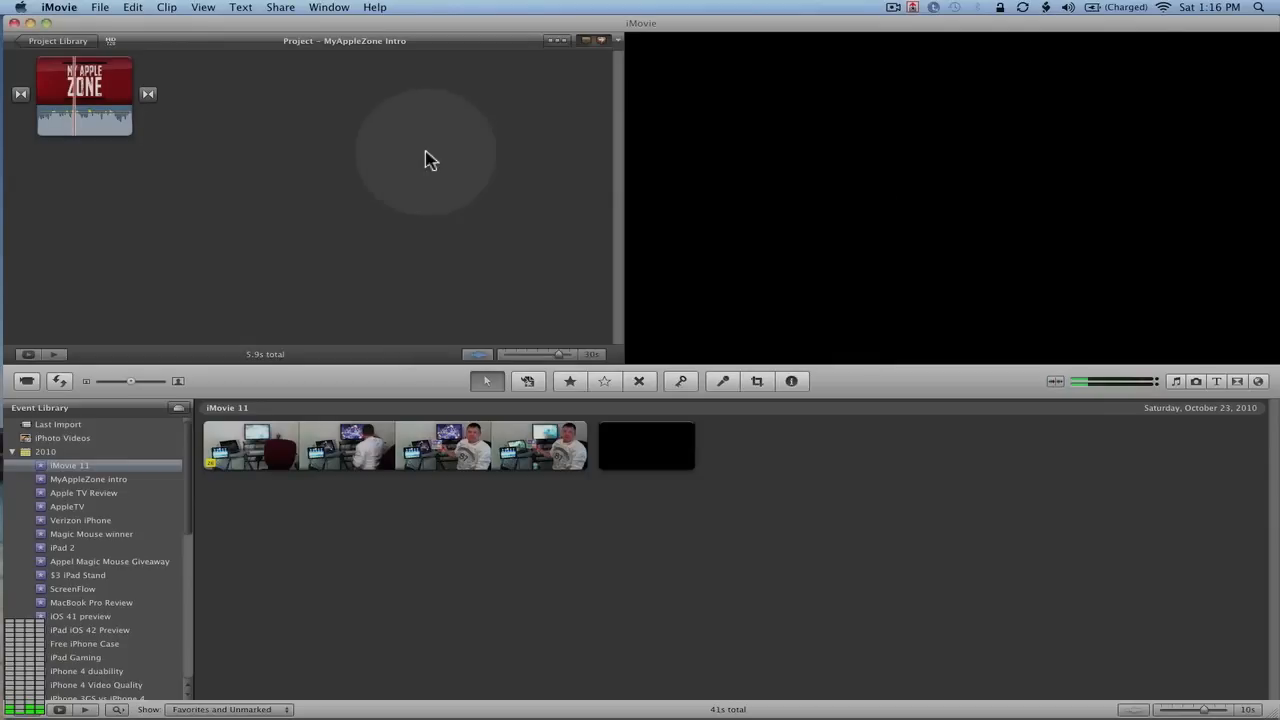
mouse_move(232, 188)
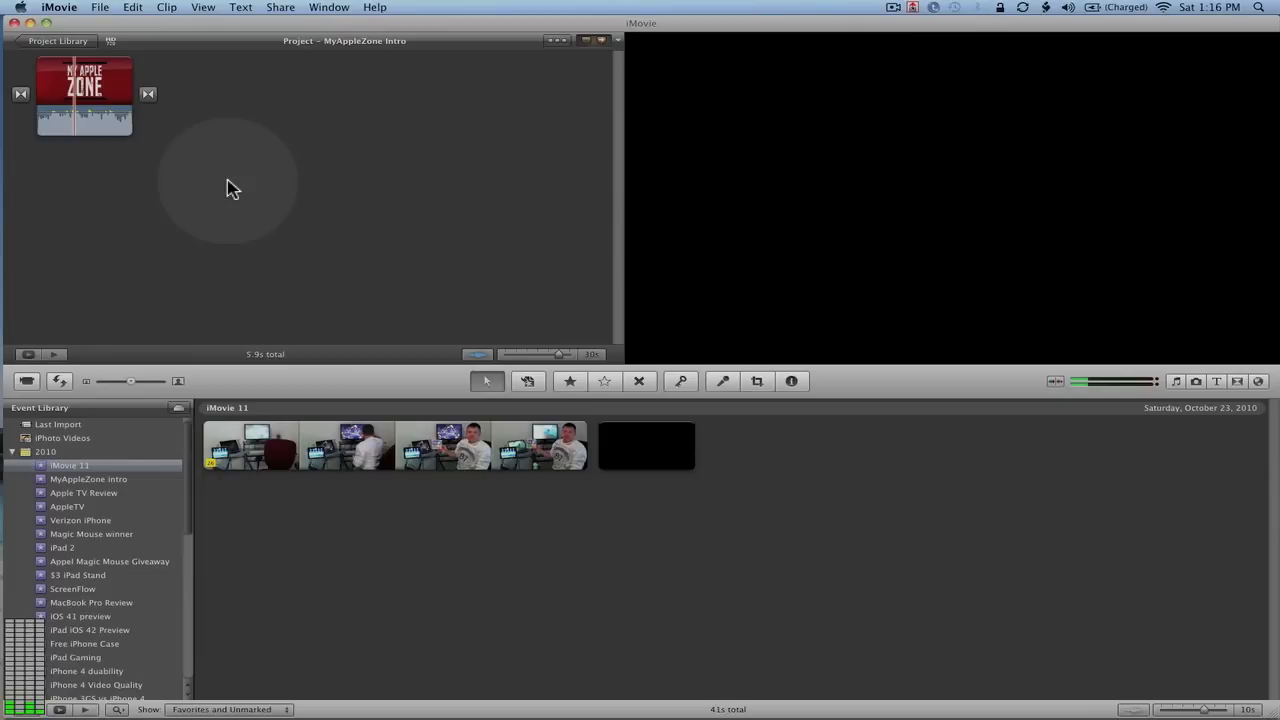
mouse_move(252, 256)
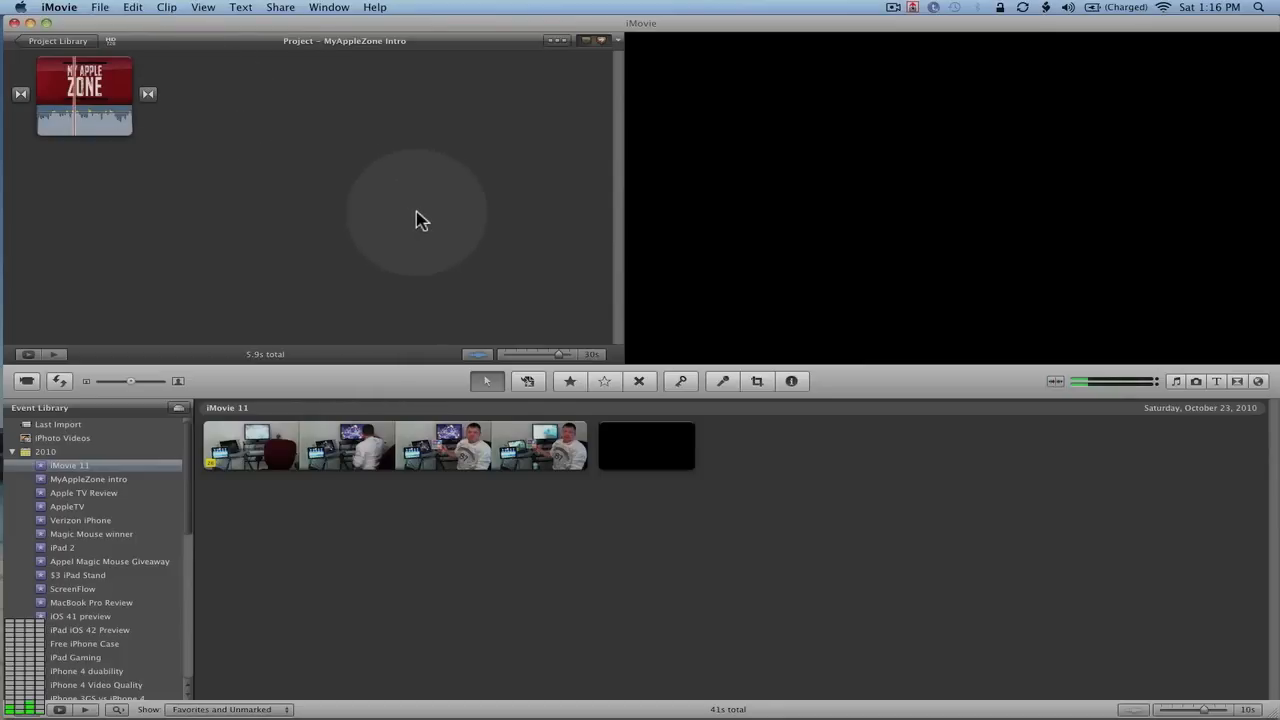
click(98, 8)
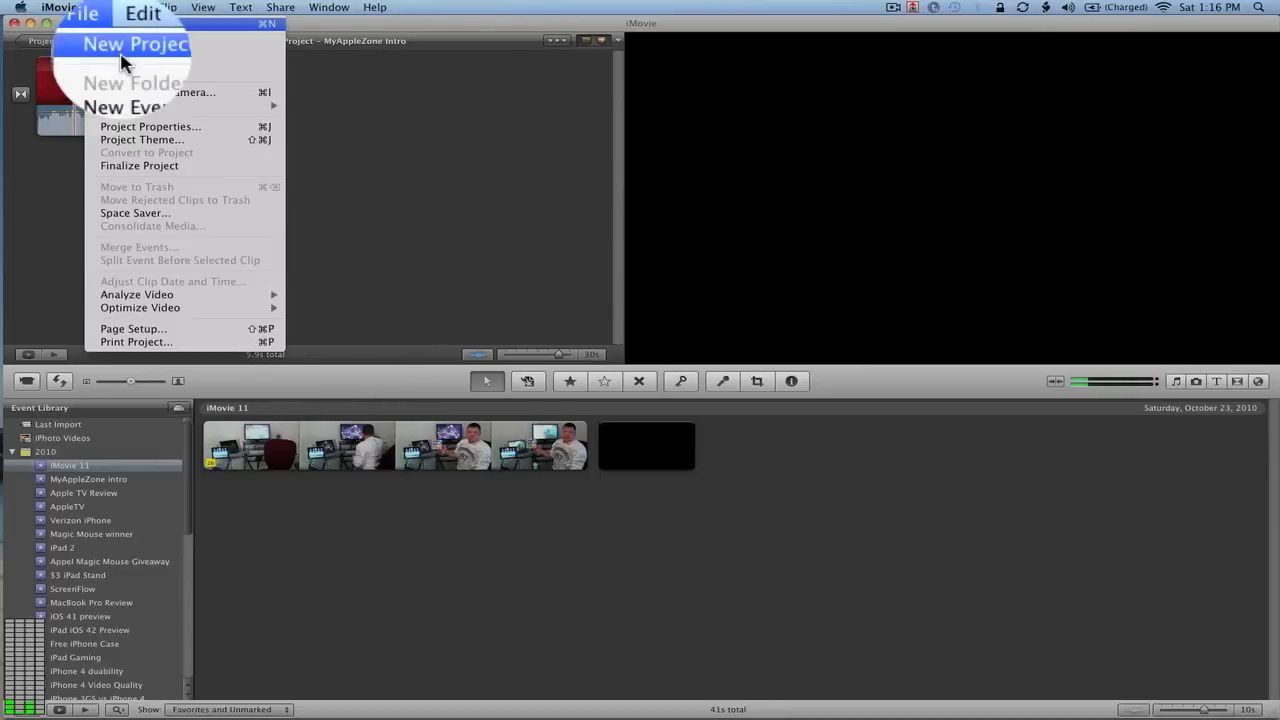
click(140, 44)
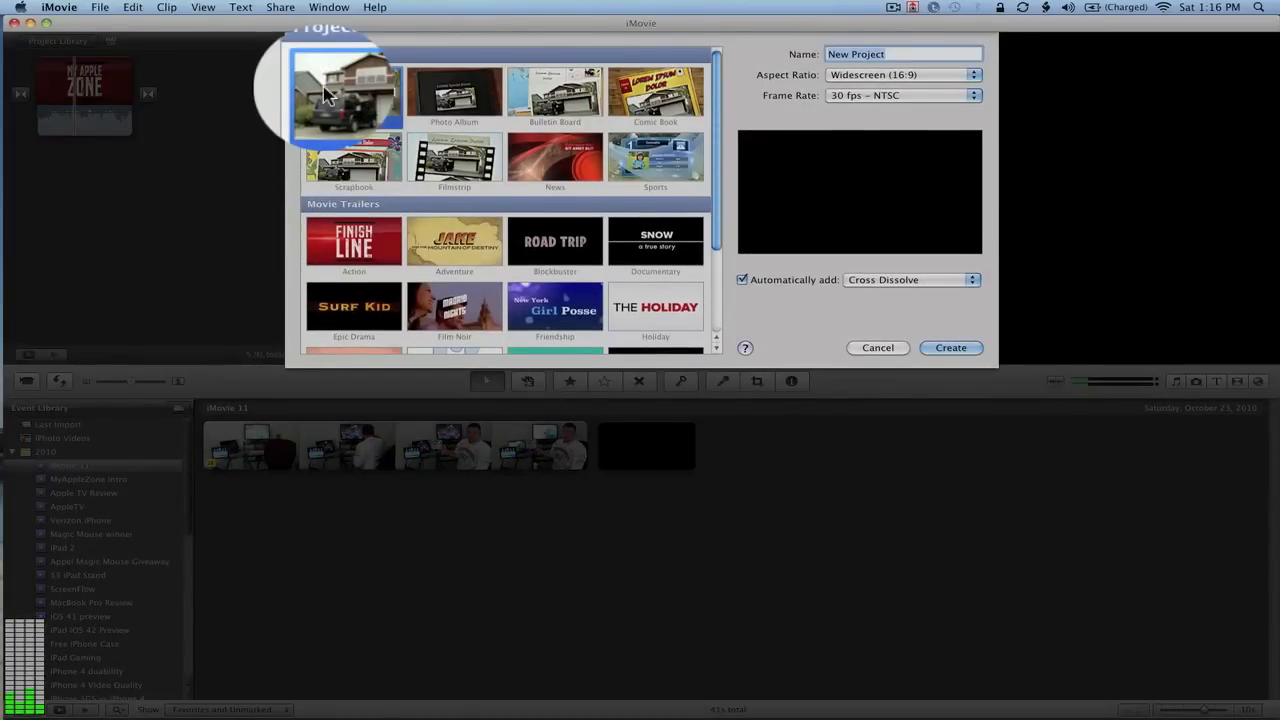
click(352, 96)
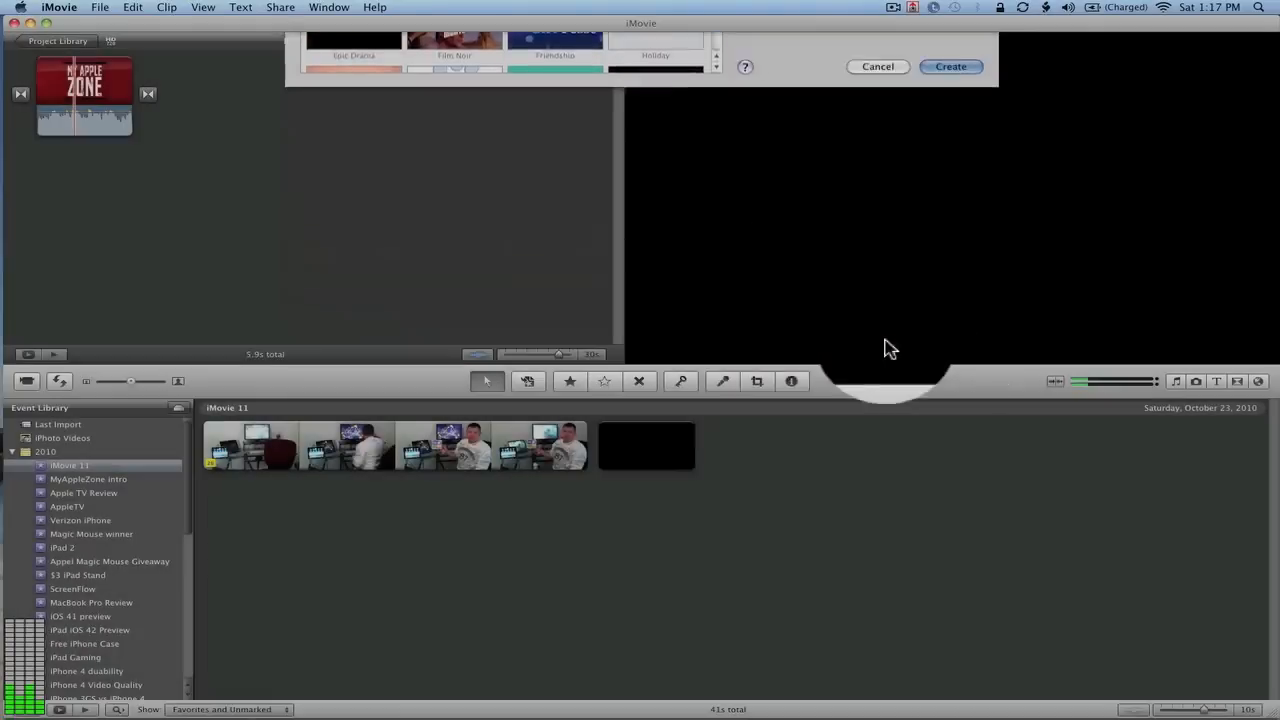
Fill the Outline with Finish Line, Fall 2010, cast Rick and Matt, studio HighDef Films, glancing at the Storyboard
click(952, 66)
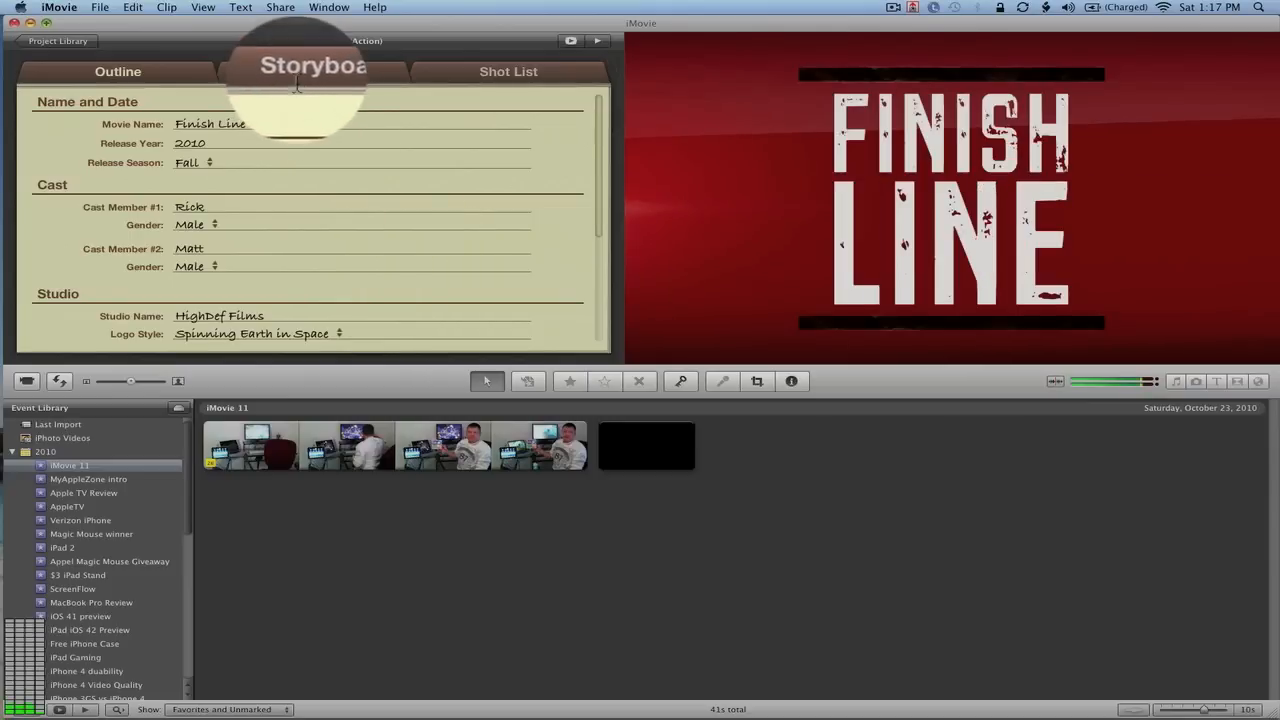
click(312, 72)
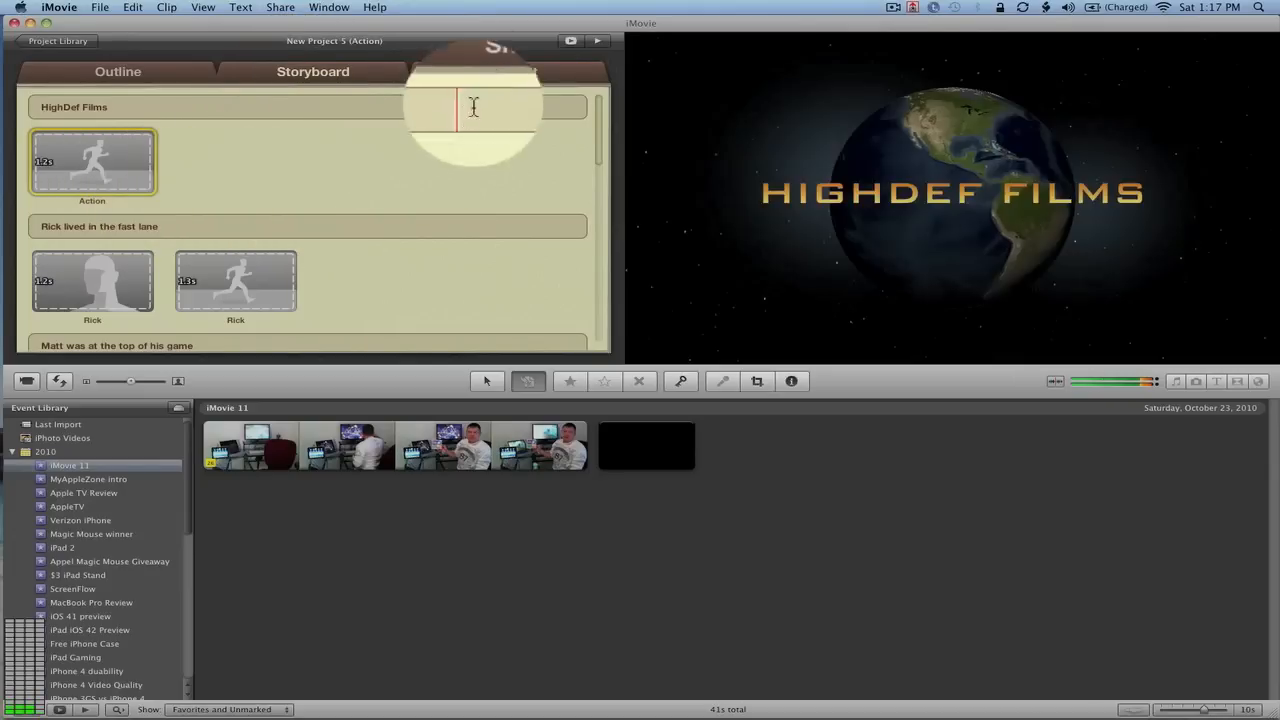
click(344, 226)
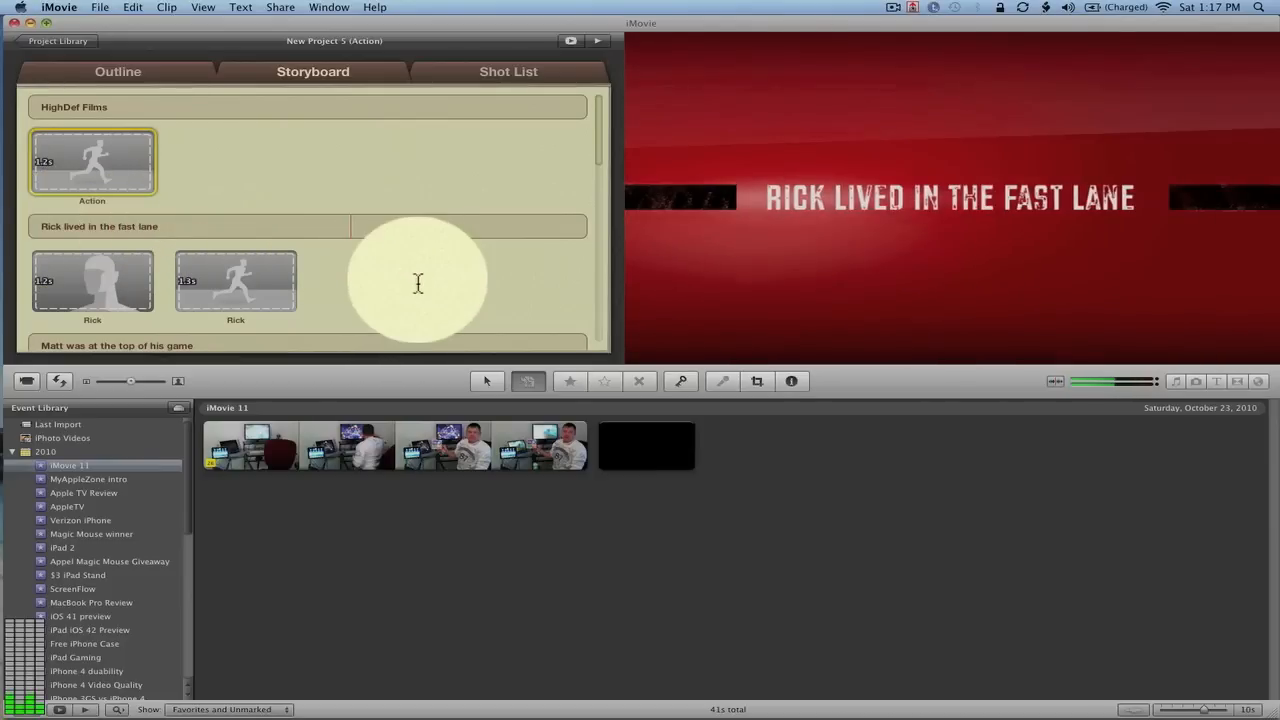
scroll(down, 3)
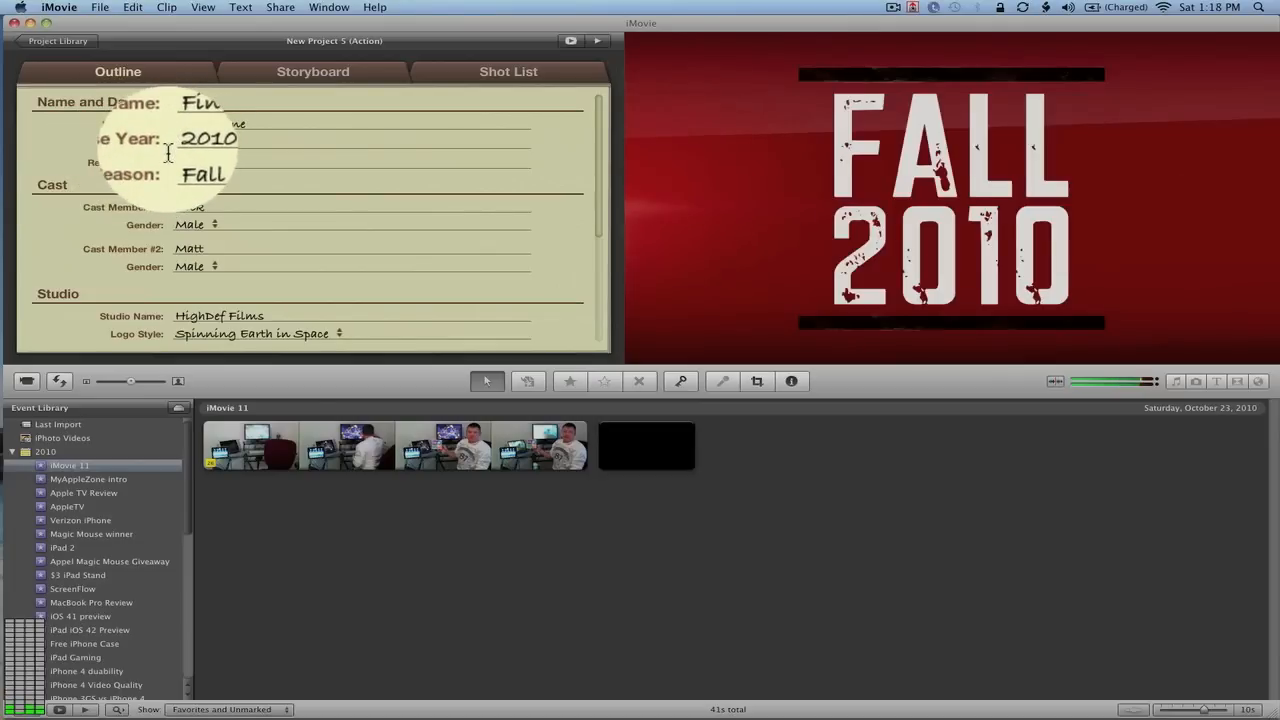
click(508, 72)
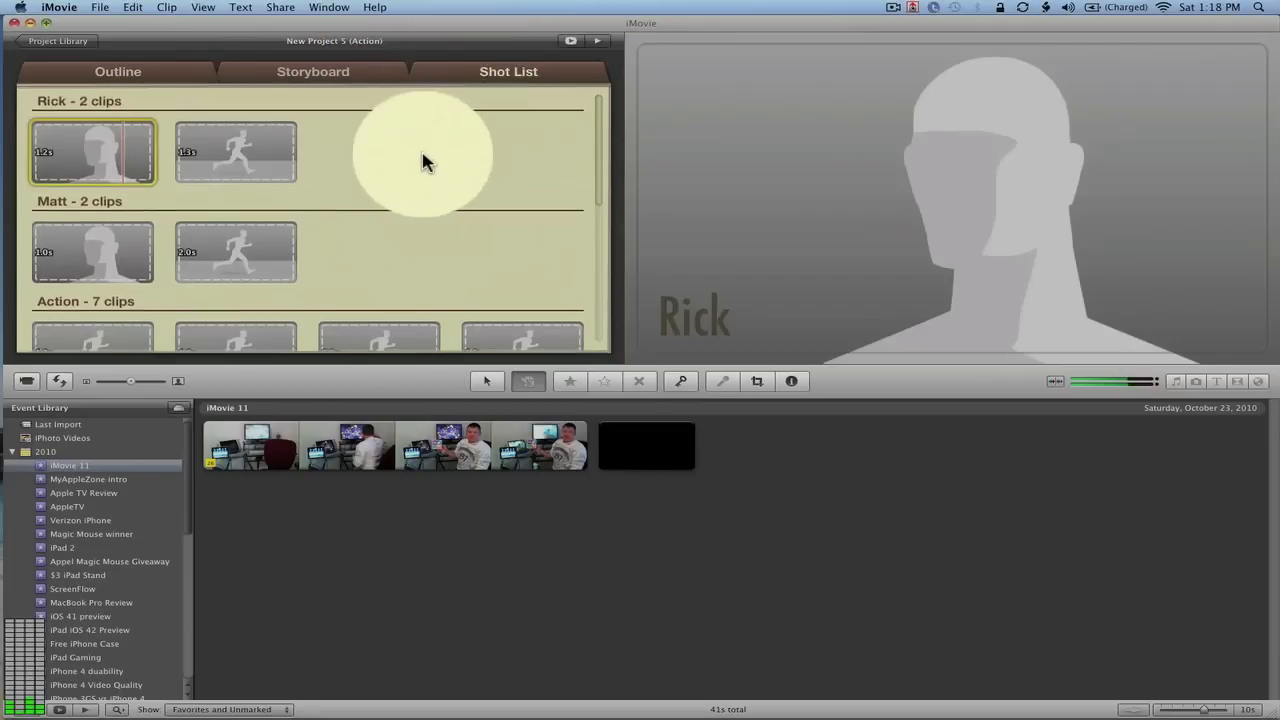
scroll(down, 3)
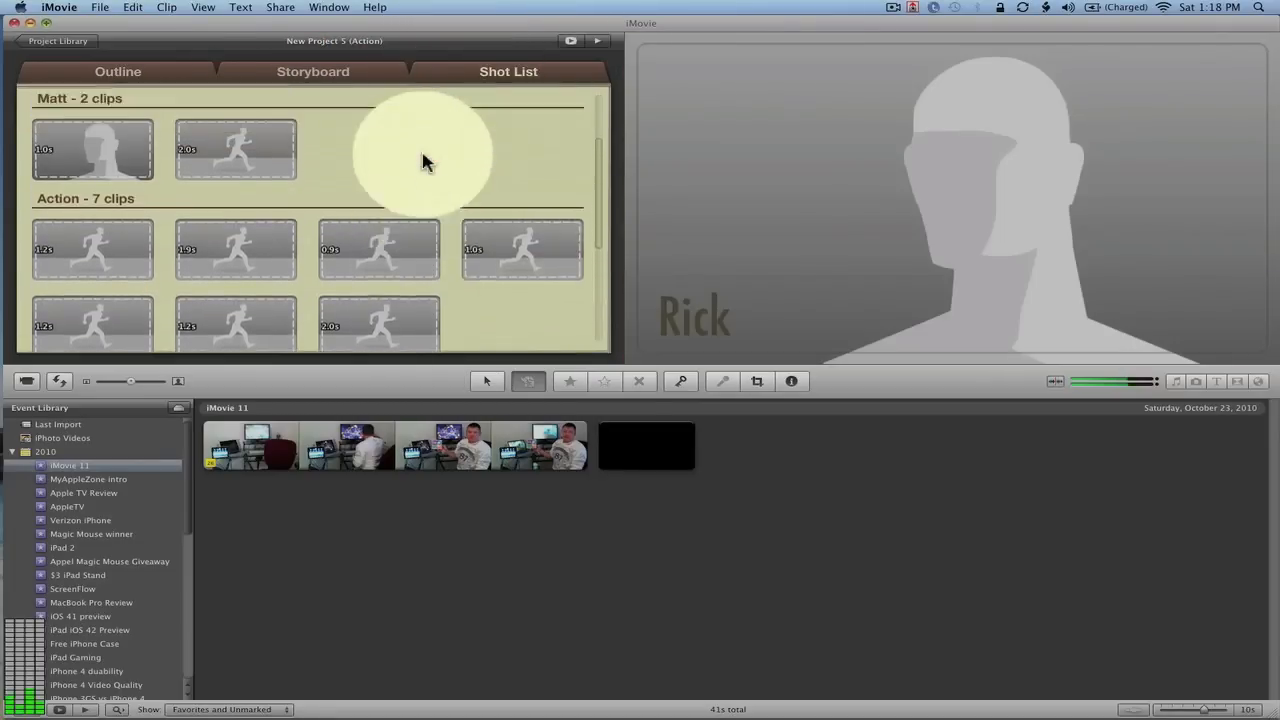
click(312, 72)
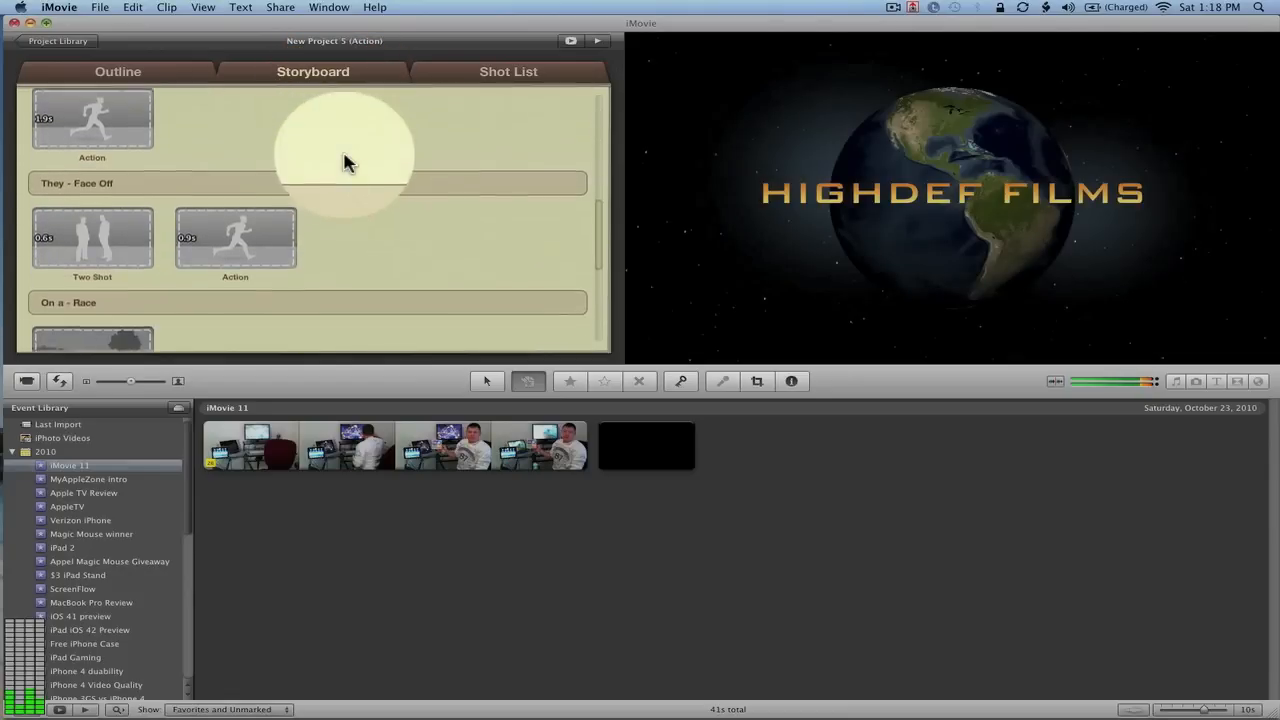
click(120, 72)
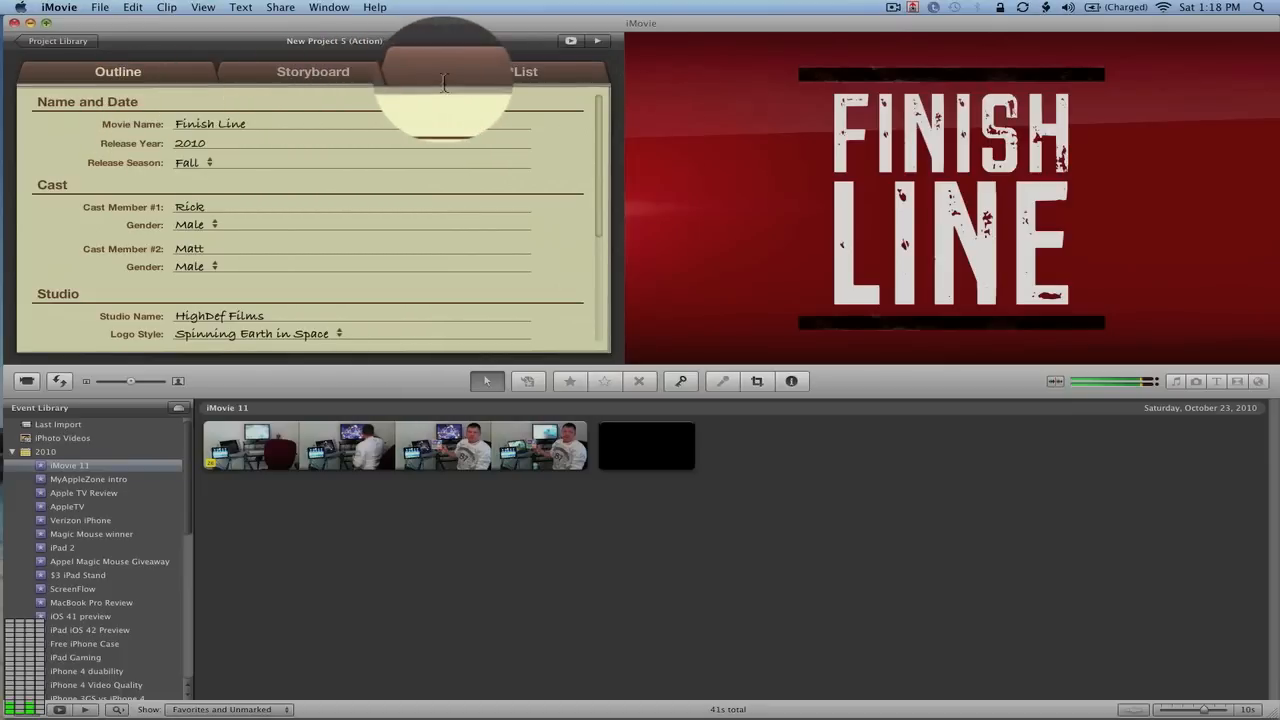
Replace the first storyboard title 'HighDef Films' with 'This is an effect'
click(520, 72)
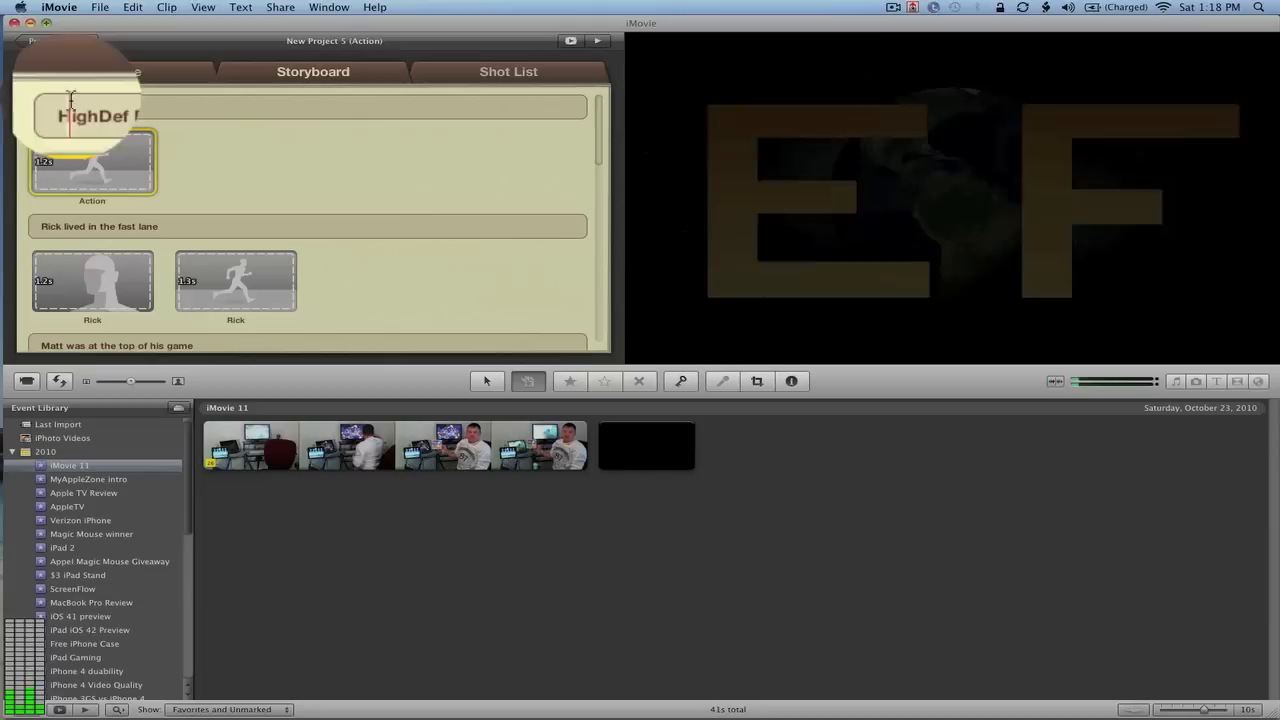
text(Th)
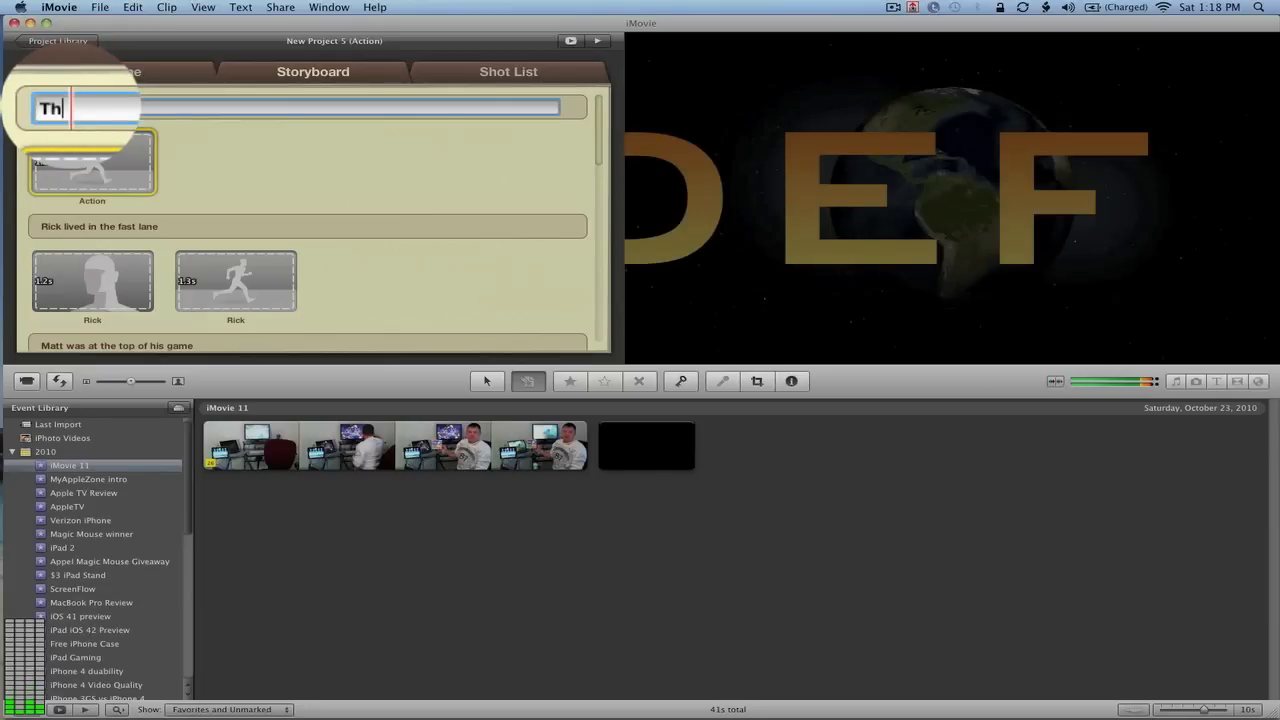
text(is is an ee)
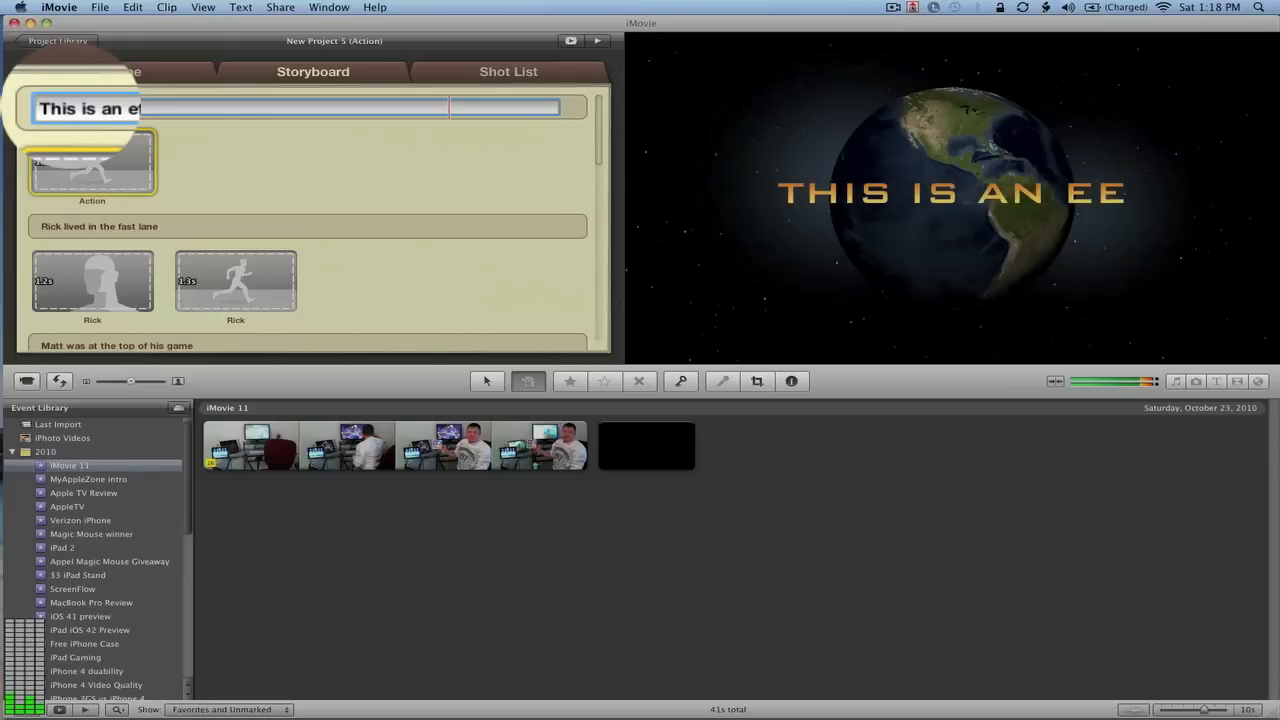
click(92, 164)
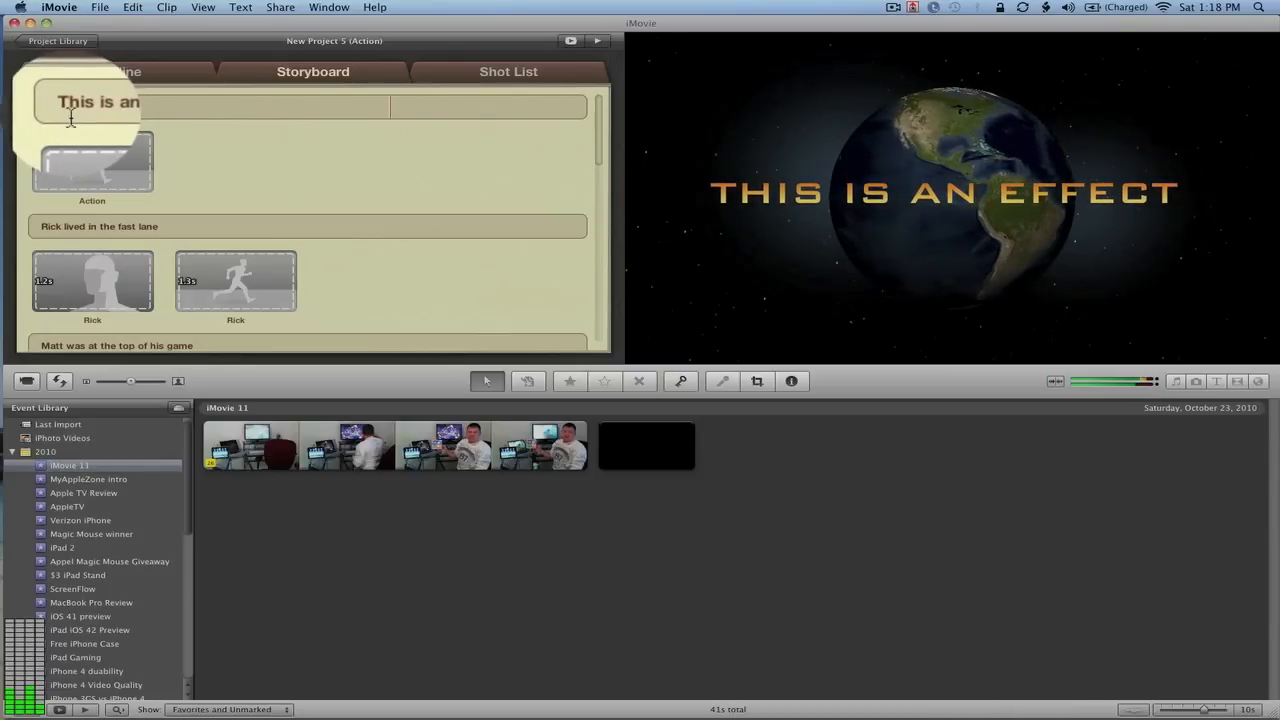
click(92, 164)
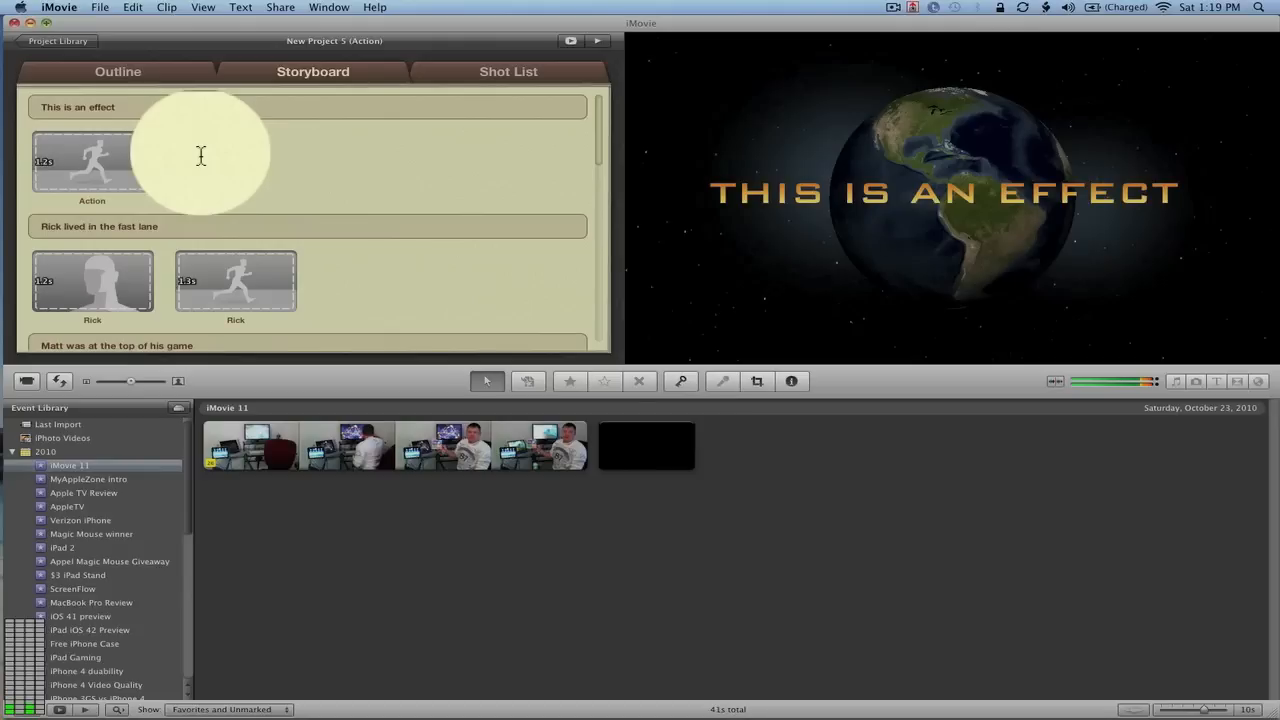
mouse_move(216, 160)
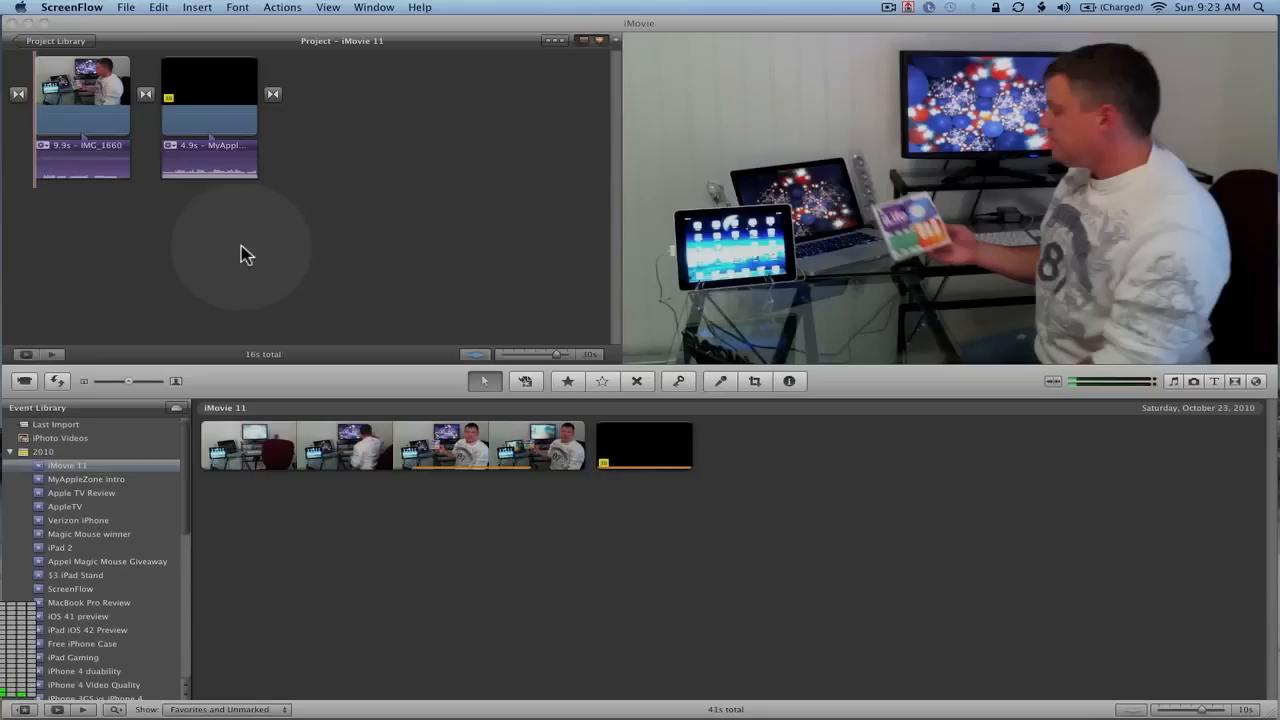
mouse_move(238, 248)
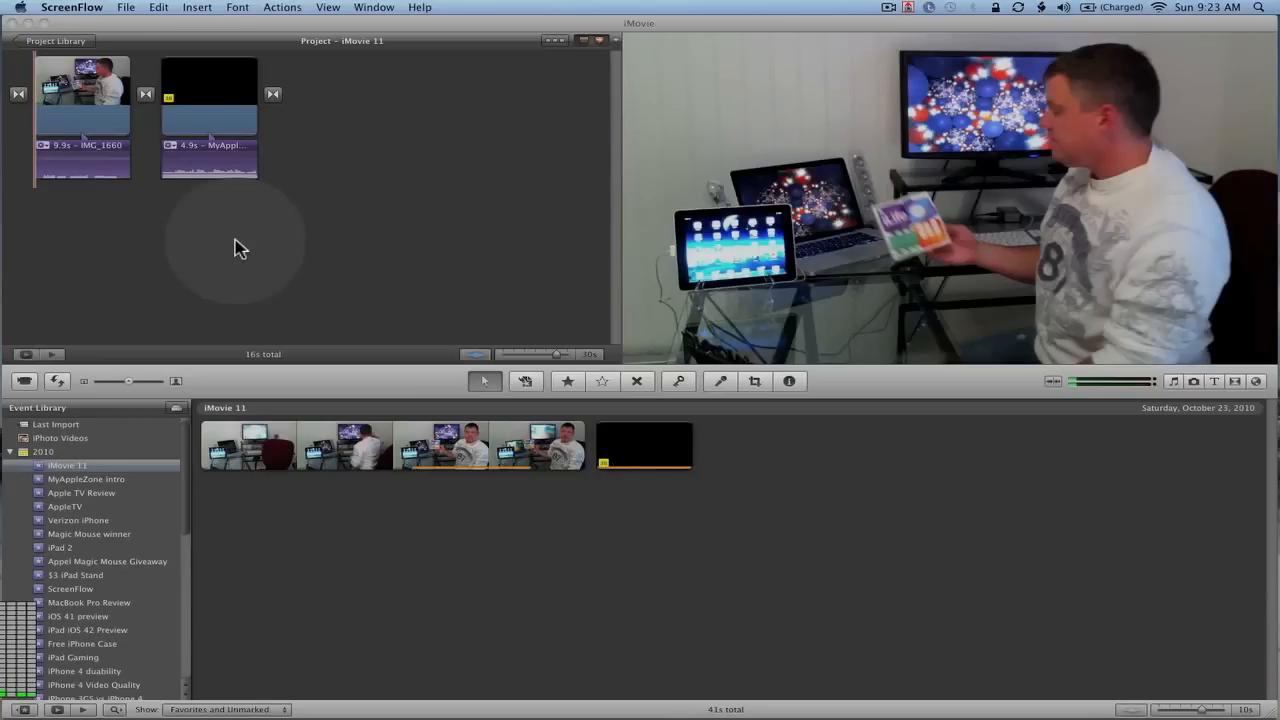
mouse_move(236, 242)
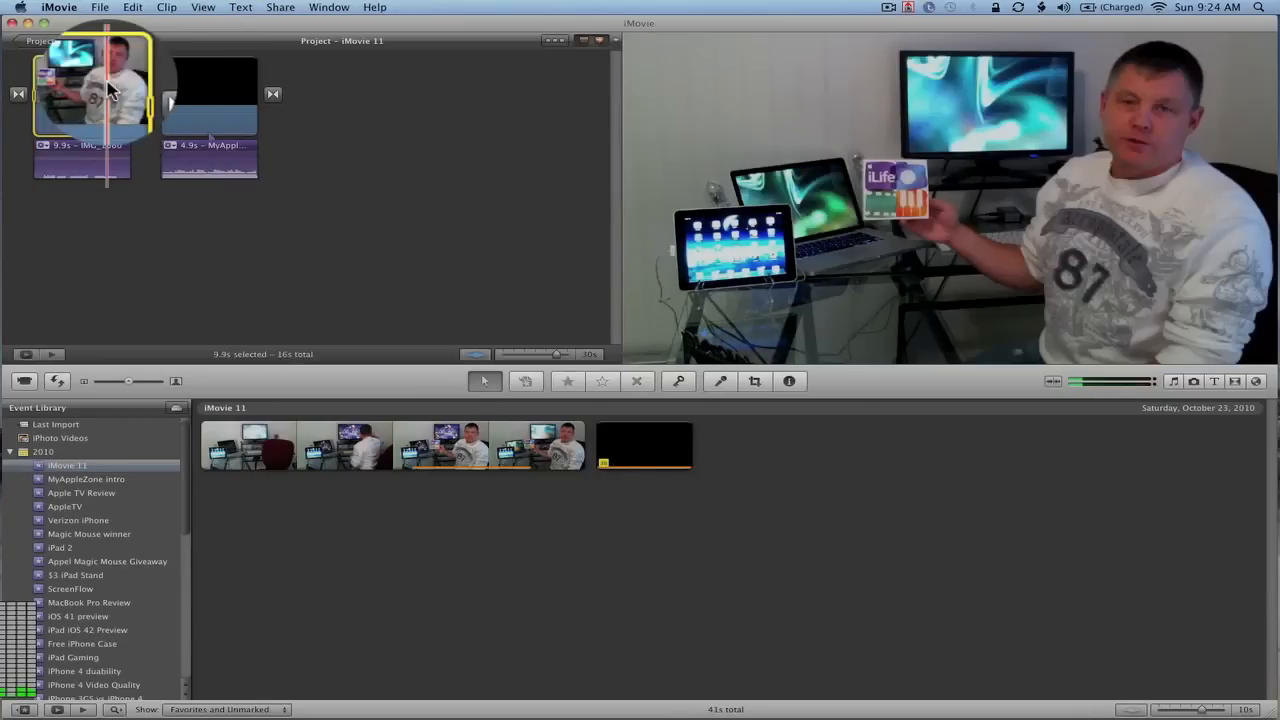
click(164, 8)
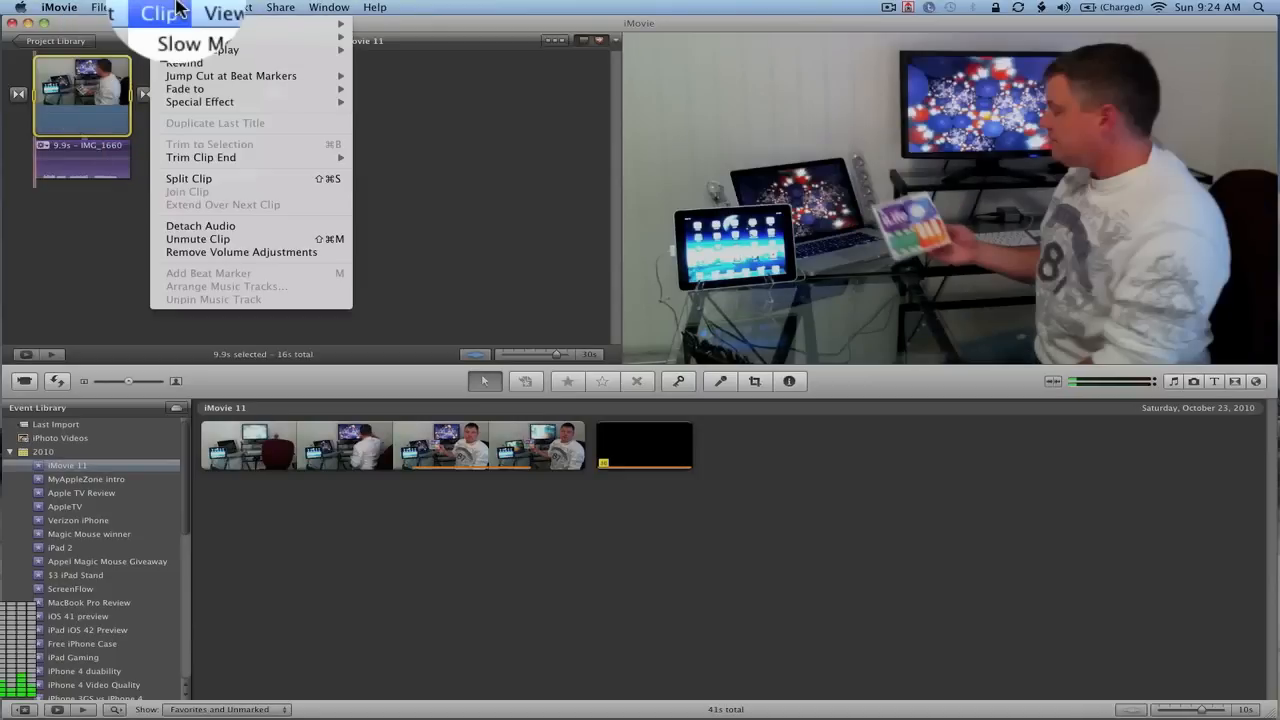
mouse_move(196, 44)
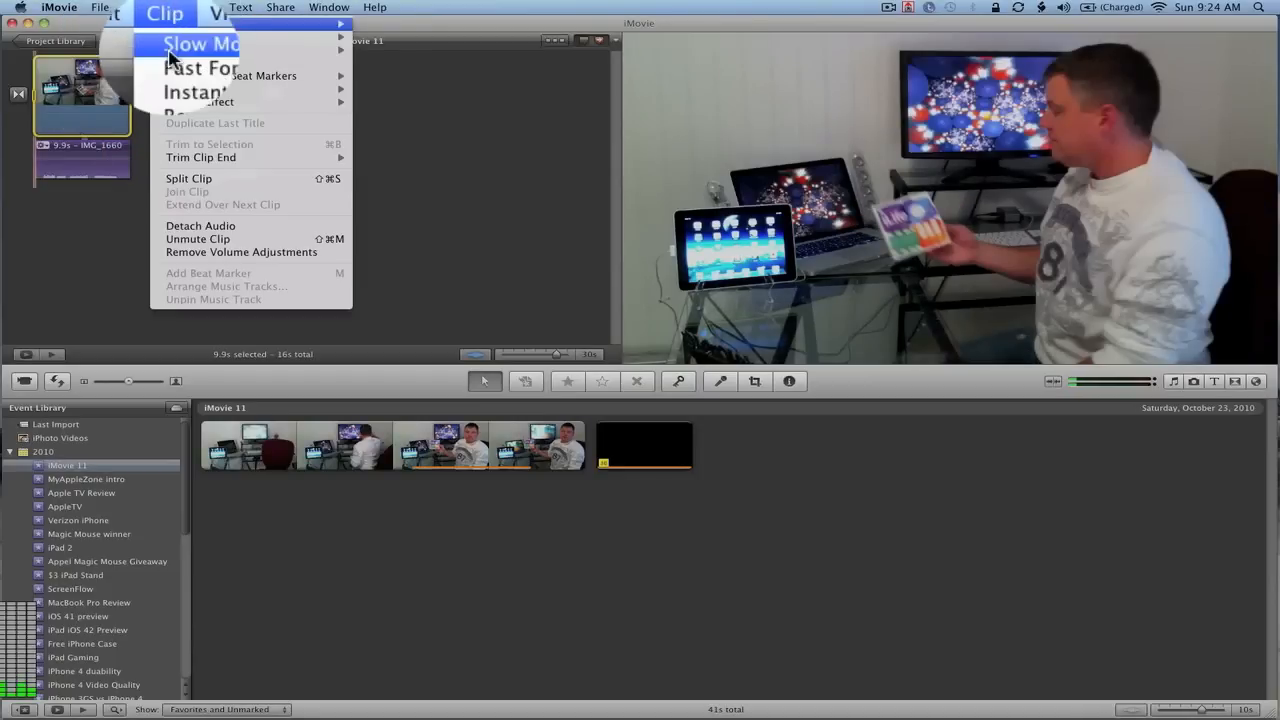
mouse_move(180, 72)
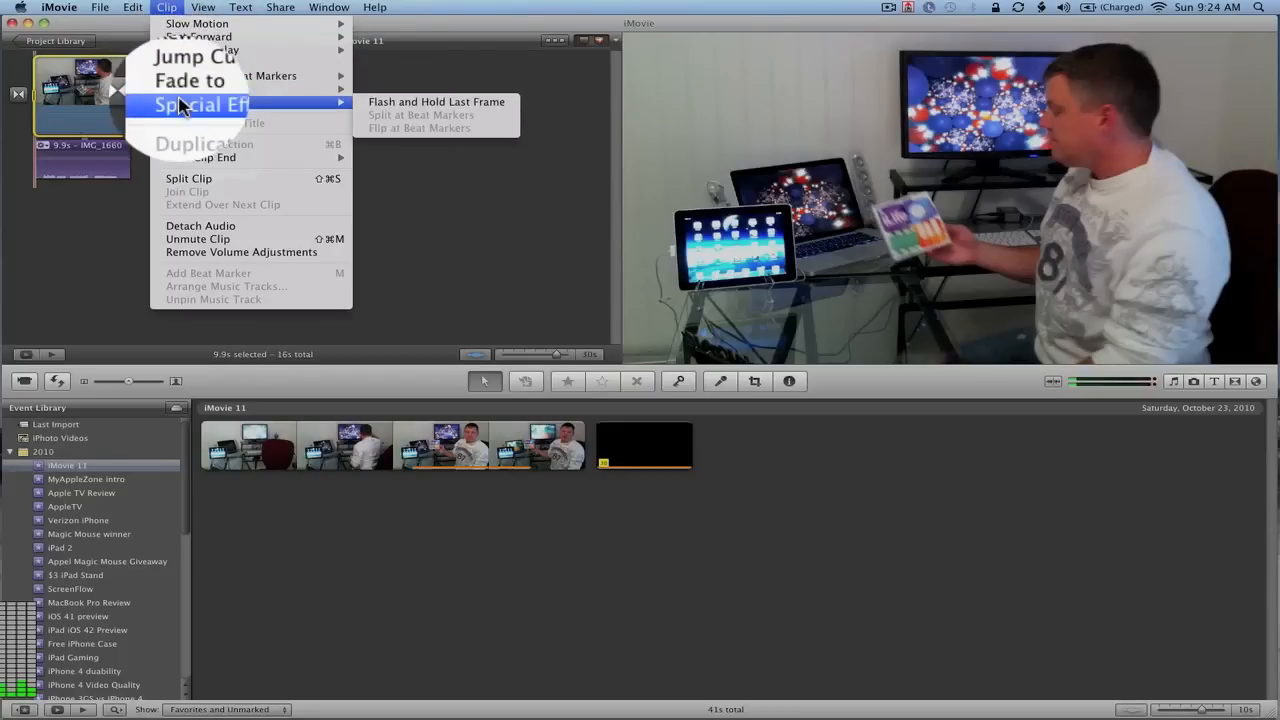
mouse_move(200, 44)
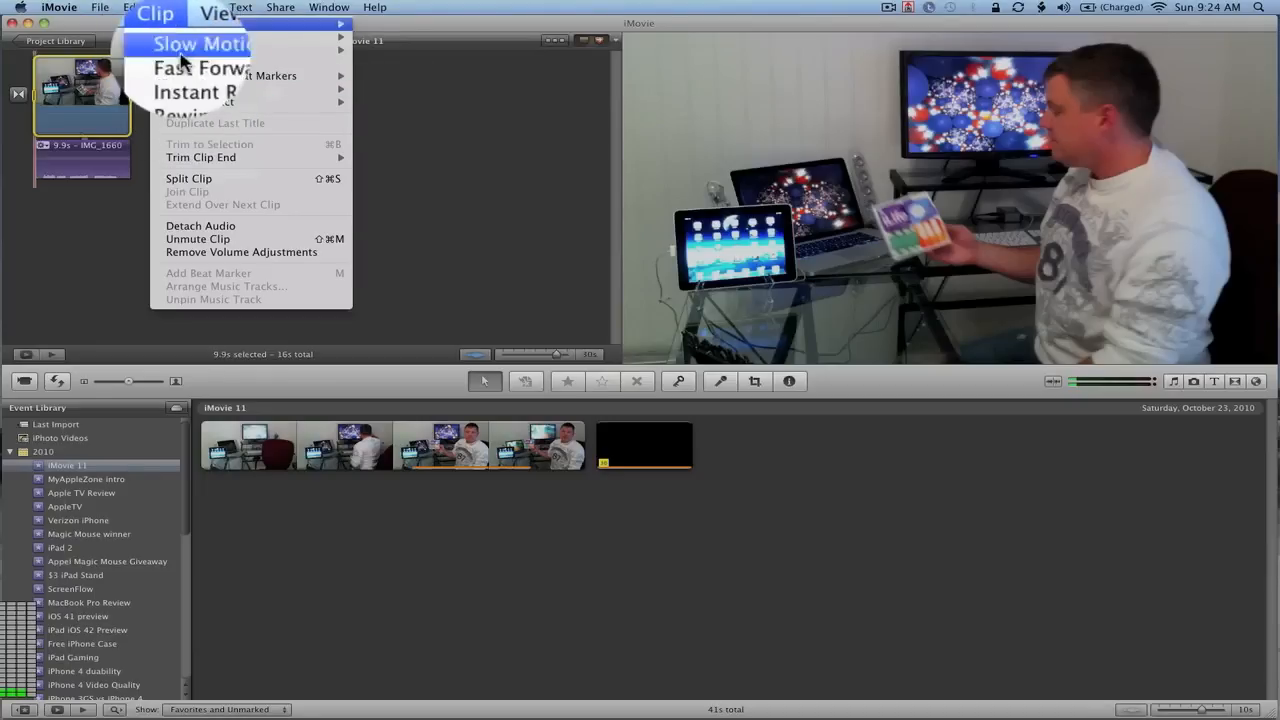
mouse_move(196, 100)
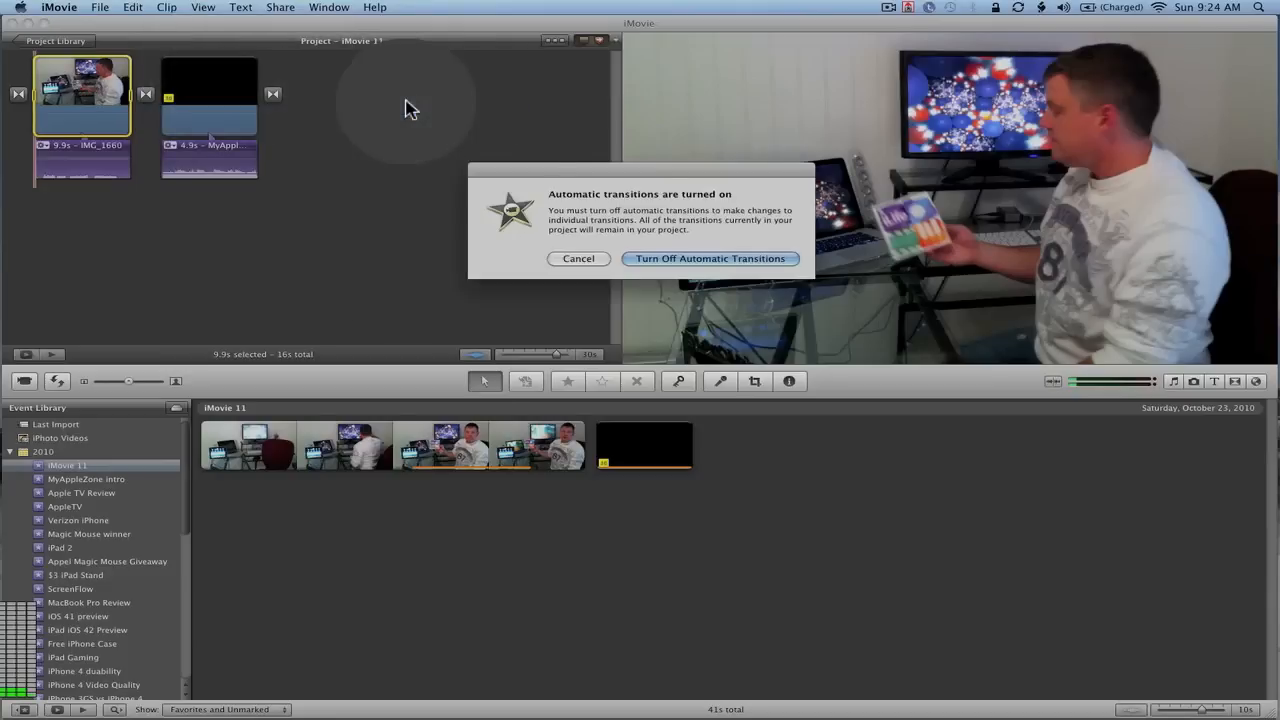
Turn off automatic transitions in the alert and adjust the transition between the clips
click(710, 258)
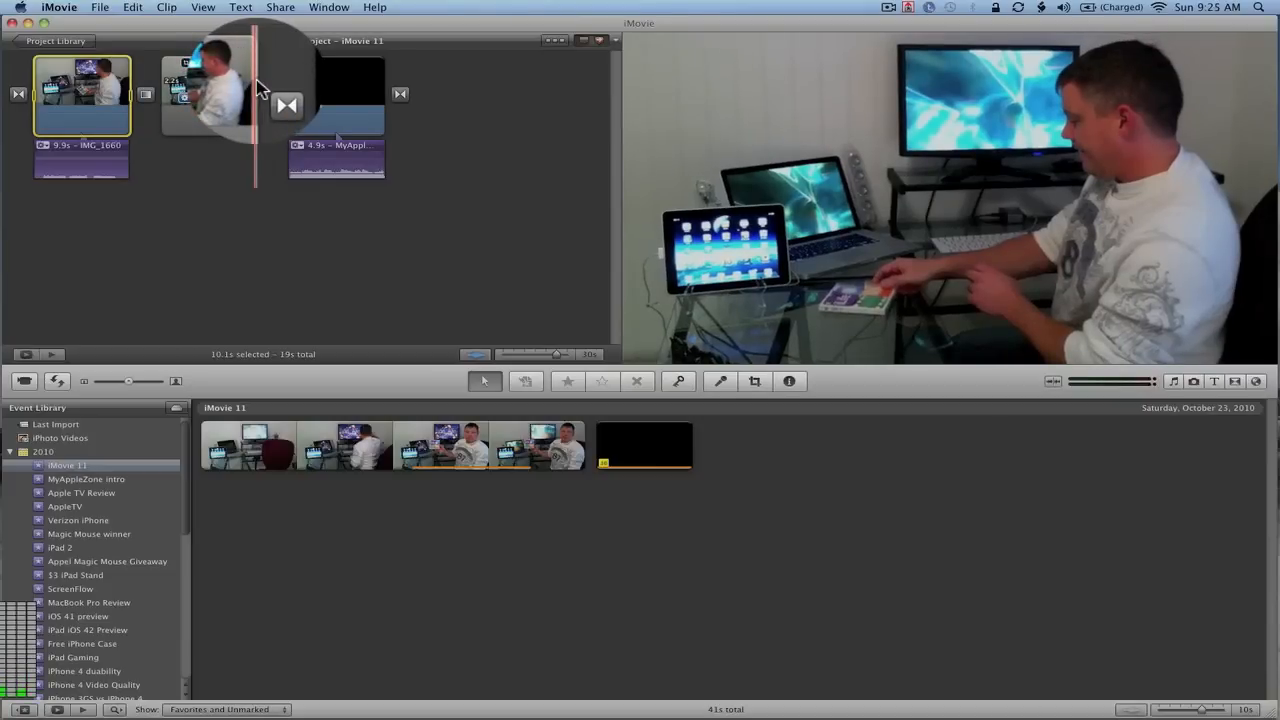
click(168, 8)
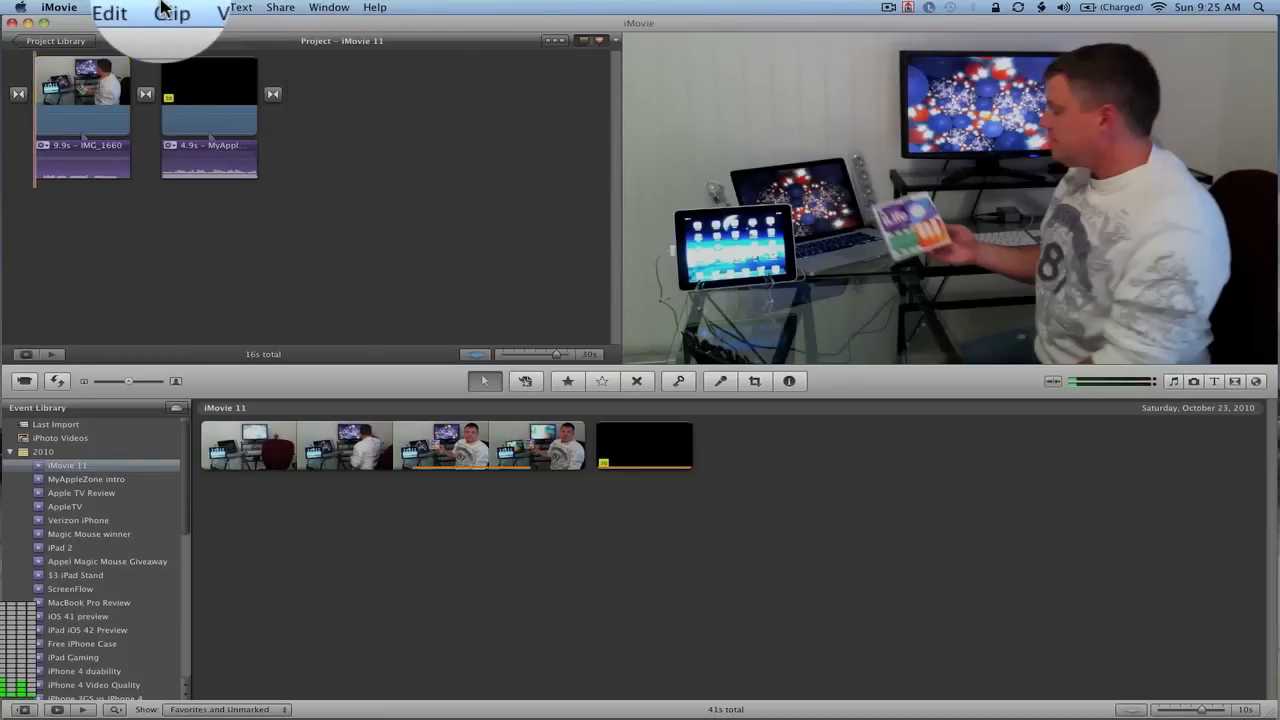
Add an Instant Replay of the man-with-iPads clip via Clip > Instant Replay at a chosen speed
click(170, 10)
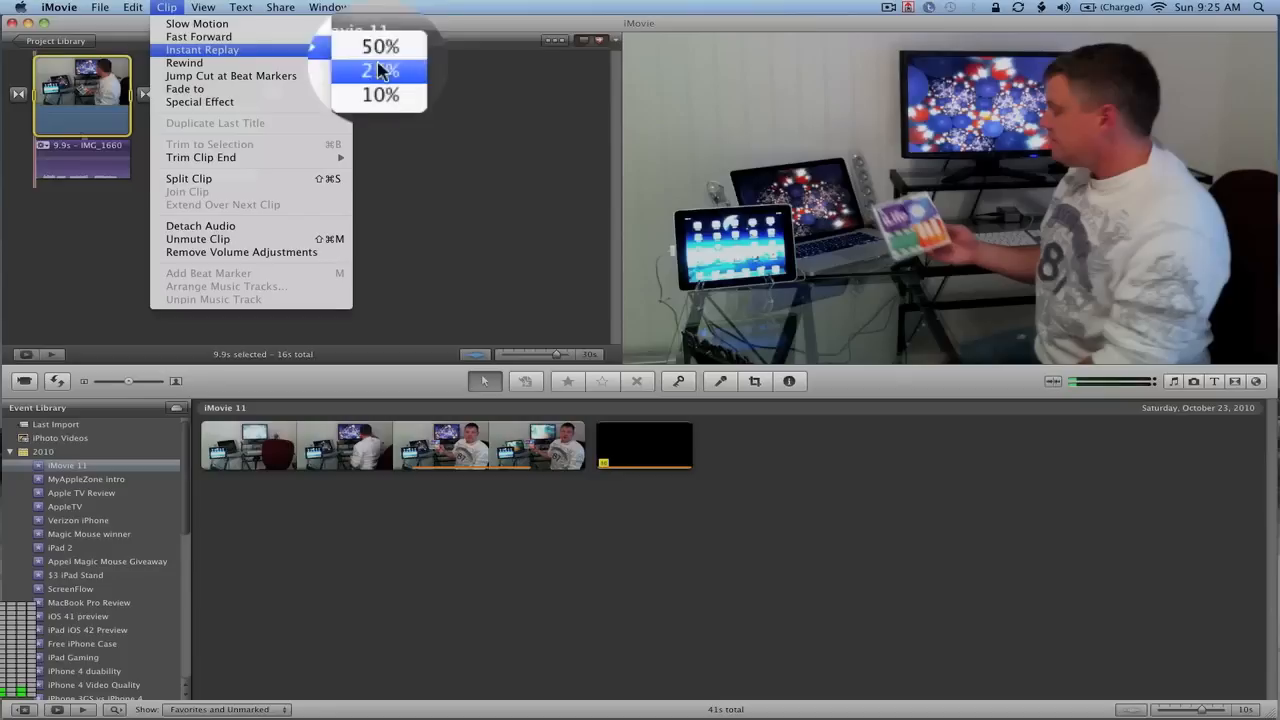
mouse_move(392, 58)
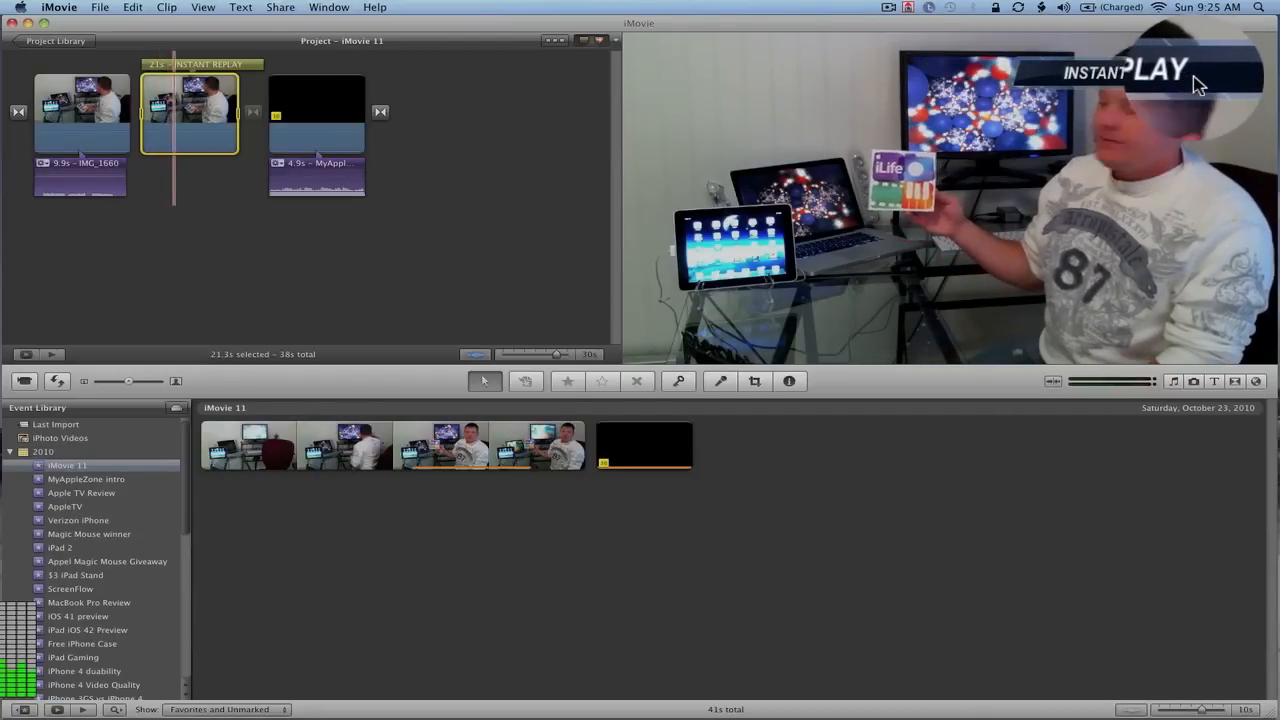
click(168, 8)
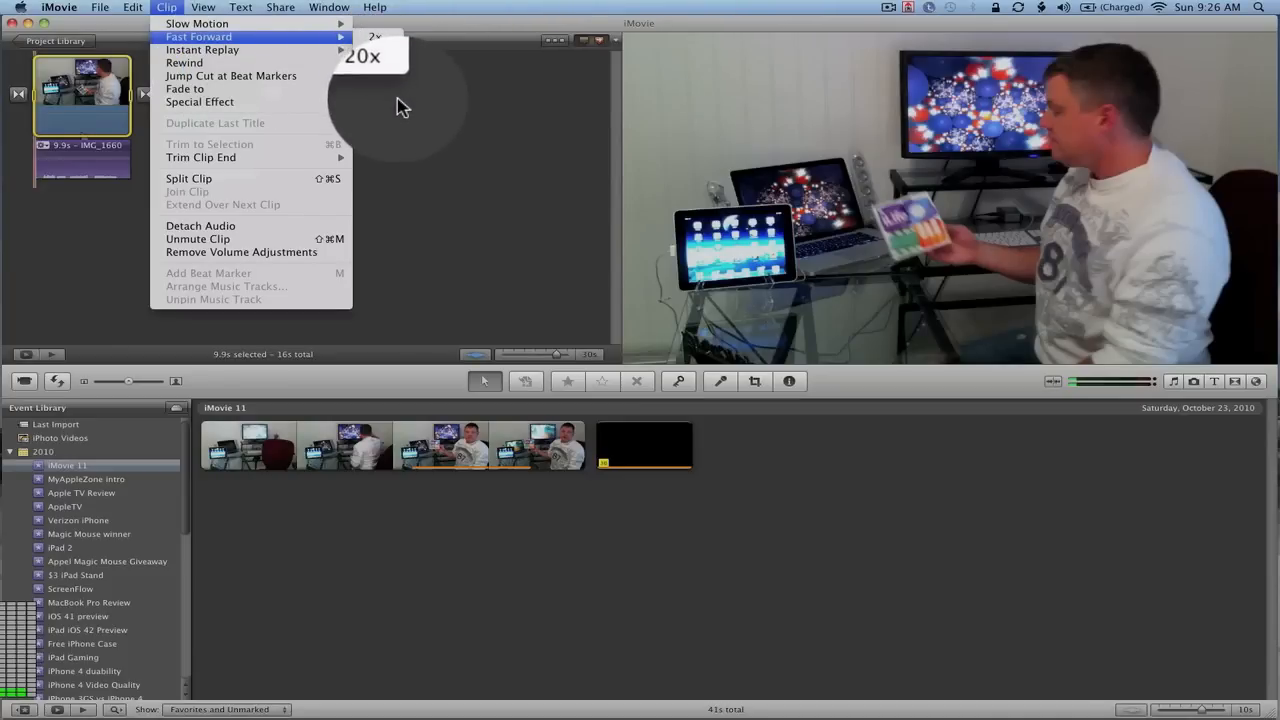
mouse_move(196, 44)
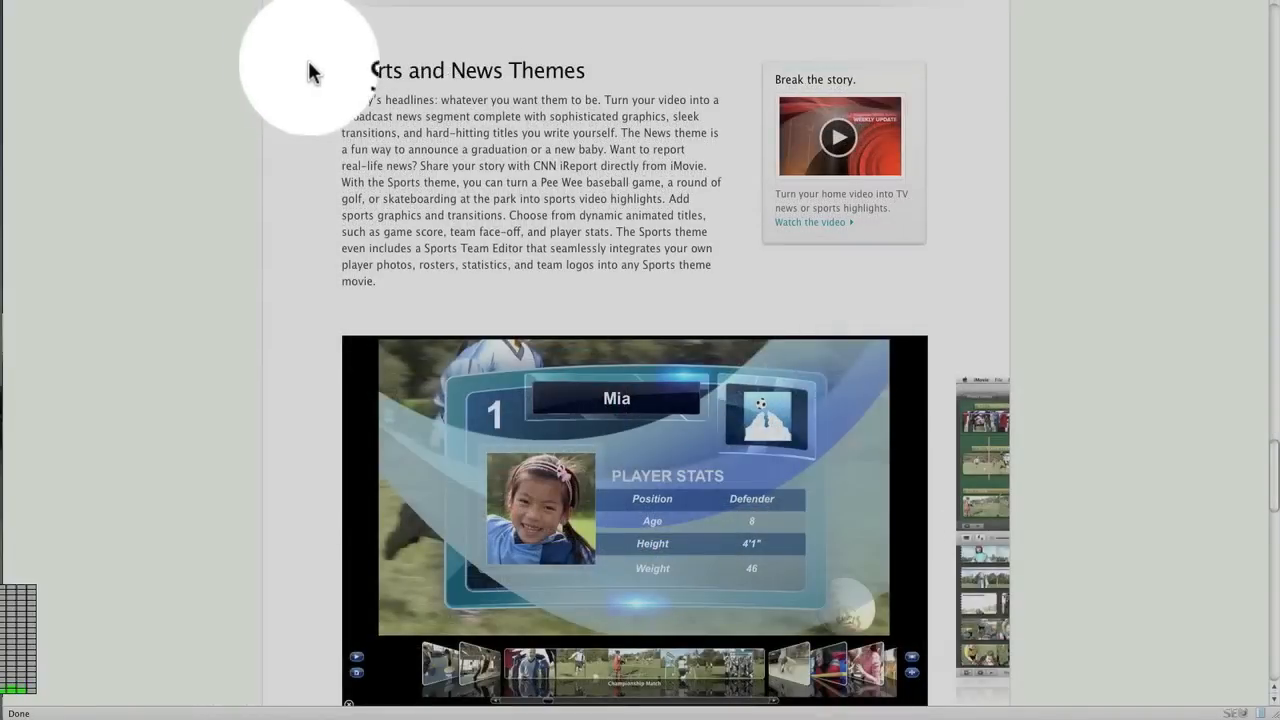
mouse_move(608, 90)
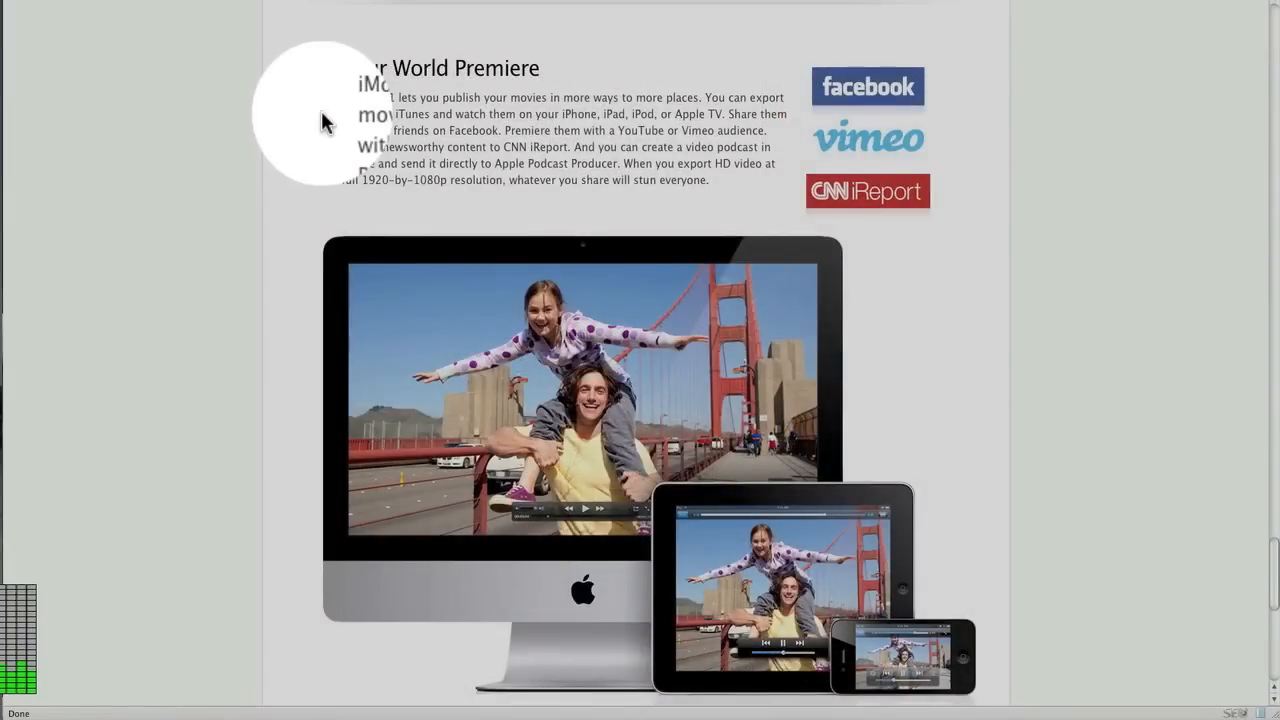
mouse_move(636, 64)
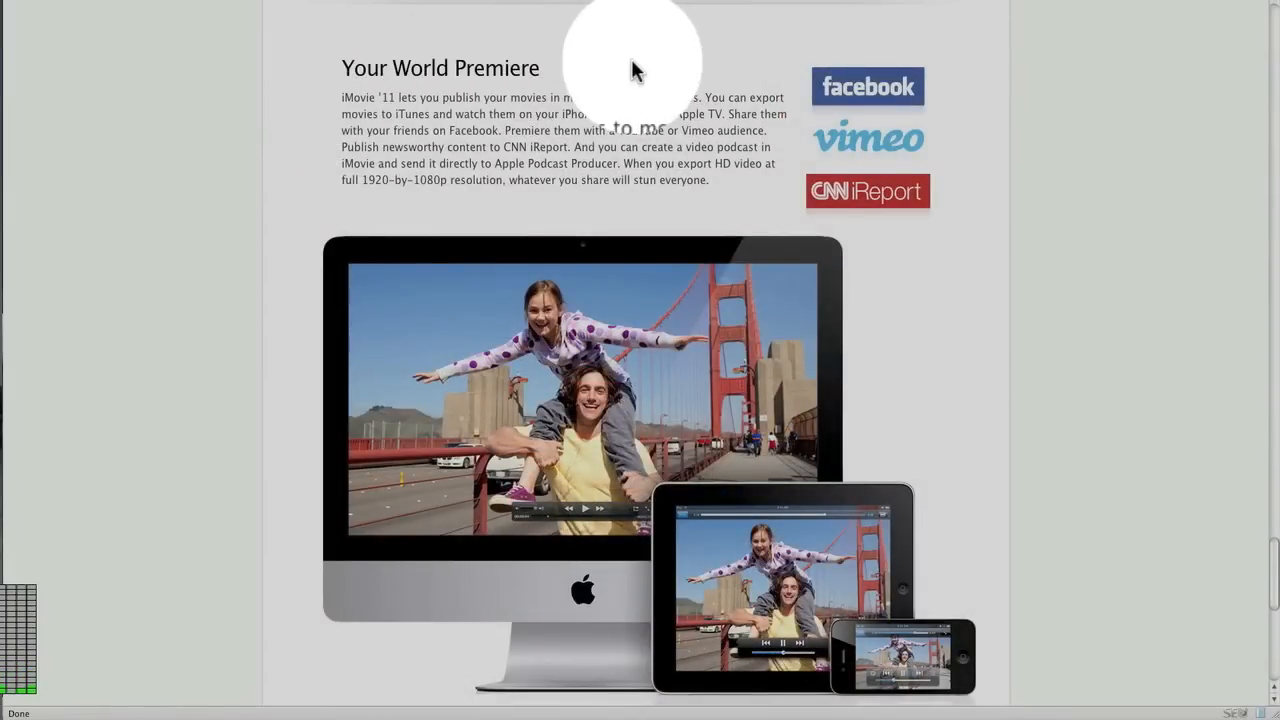
mouse_move(796, 78)
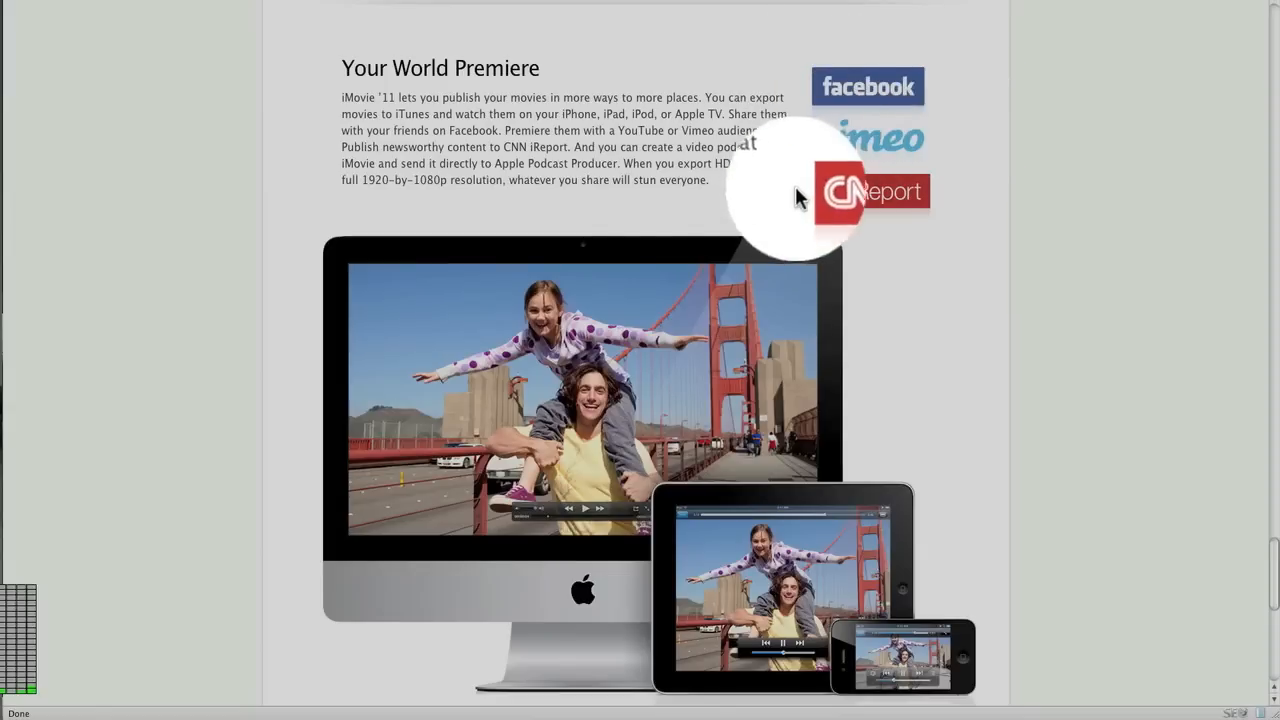
mouse_move(936, 210)
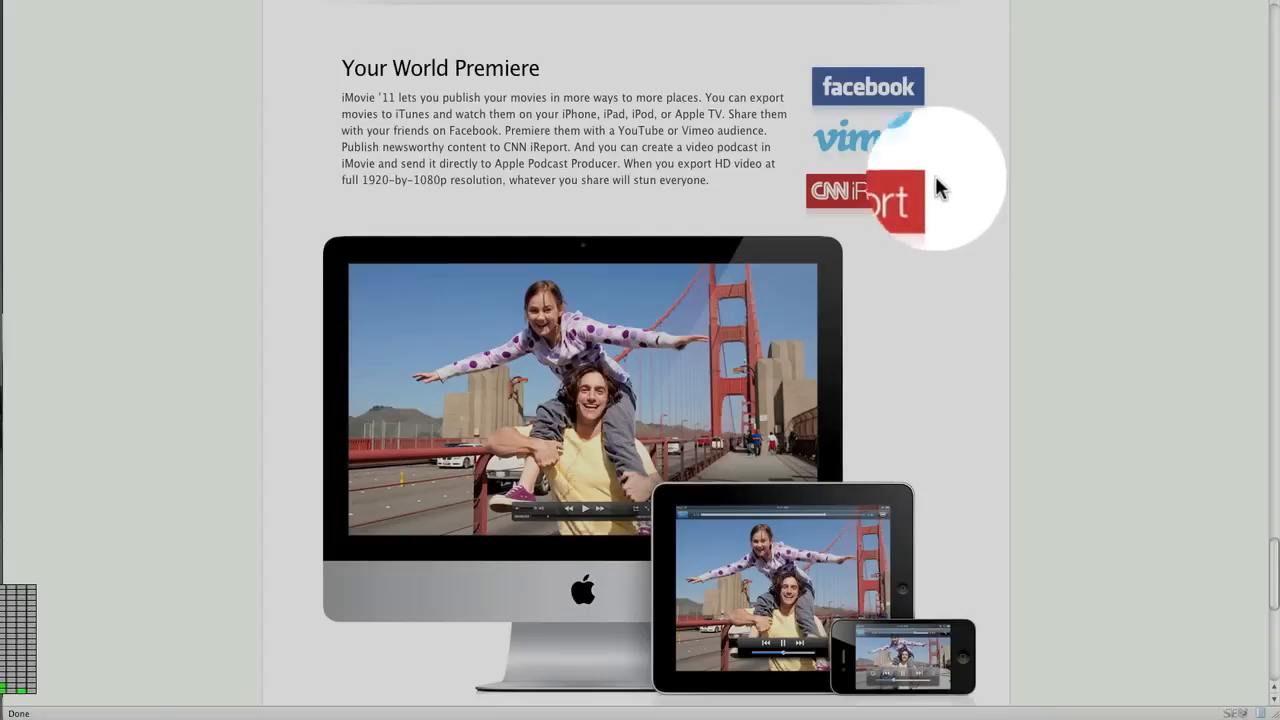
mouse_move(898, 224)
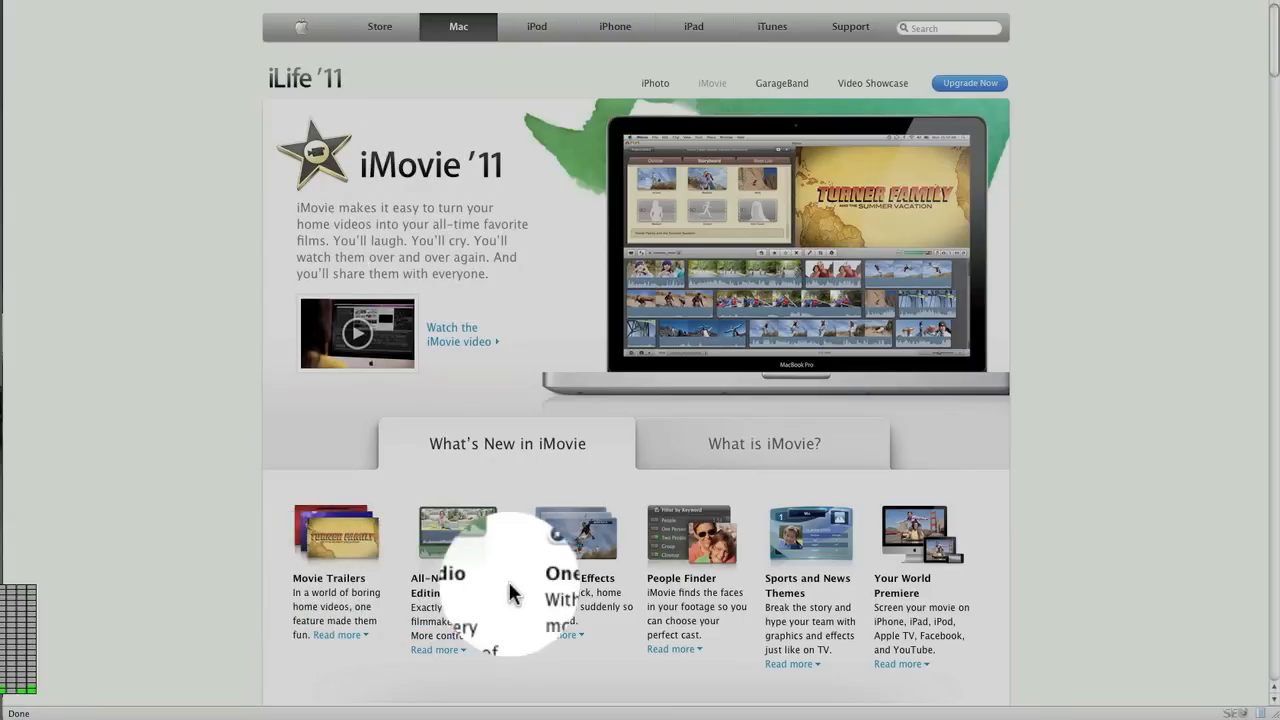
mouse_move(680, 596)
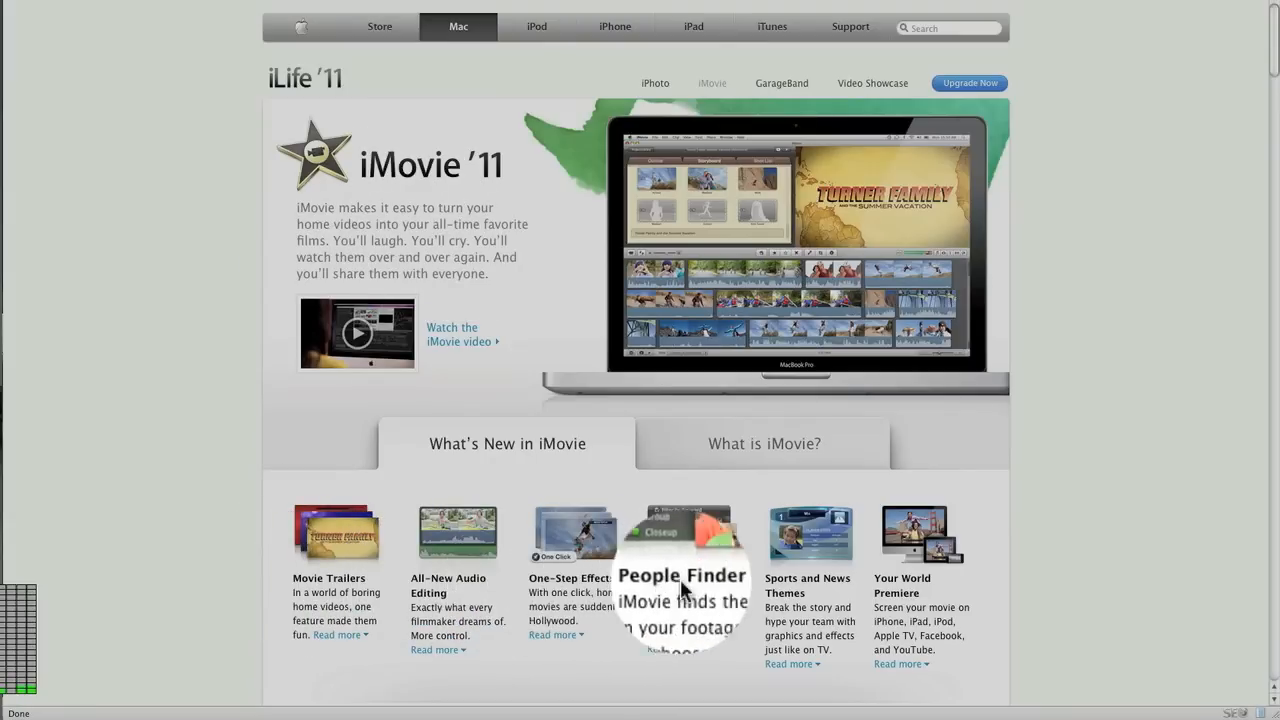
mouse_move(964, 584)
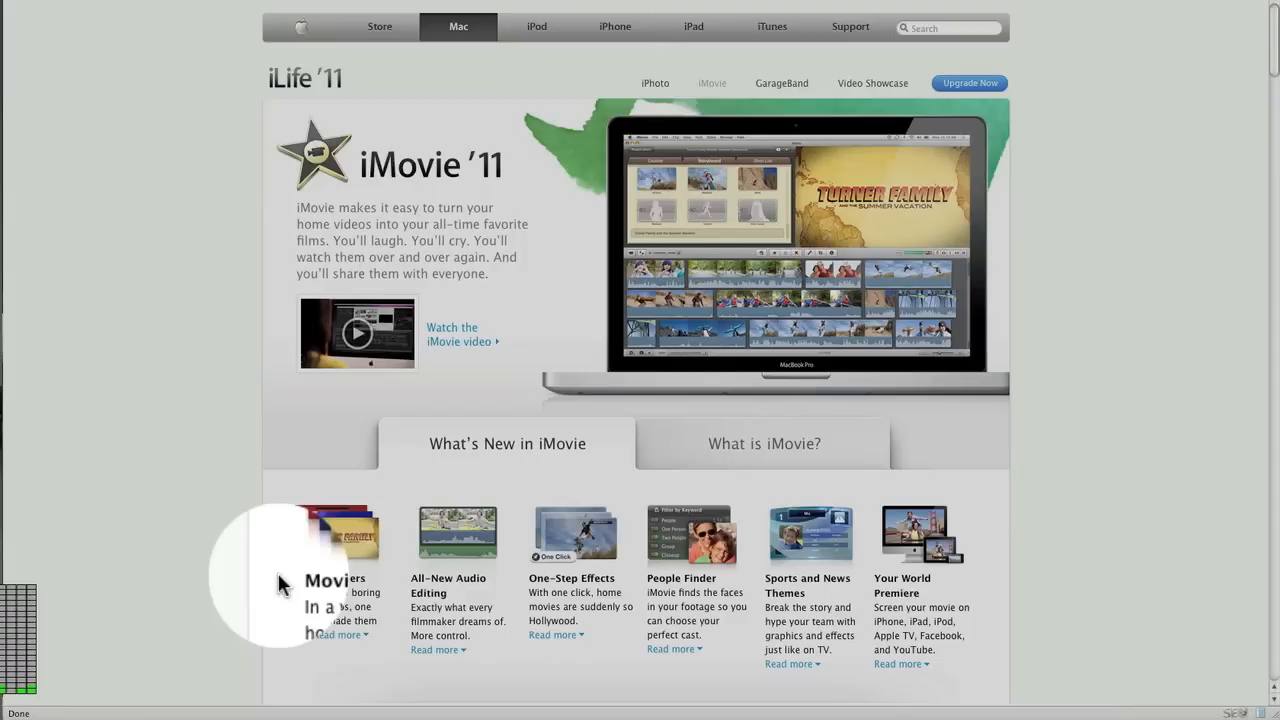
mouse_move(910, 580)
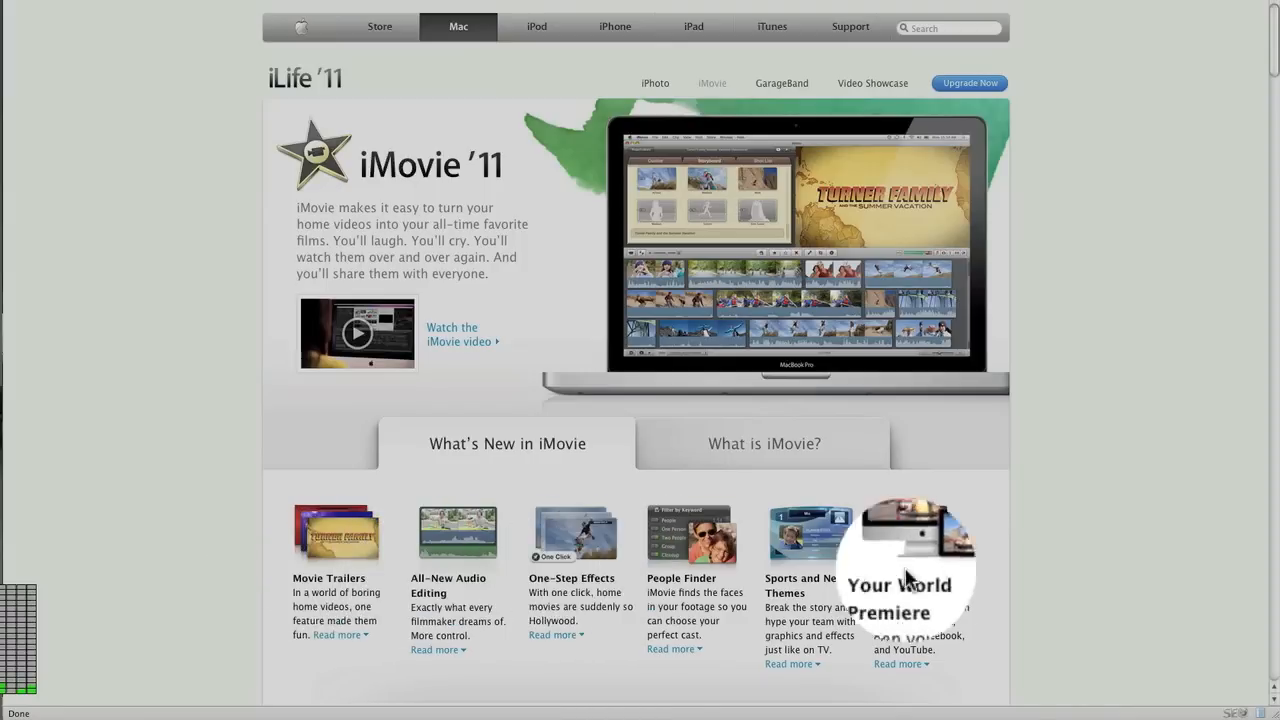
mouse_move(982, 588)
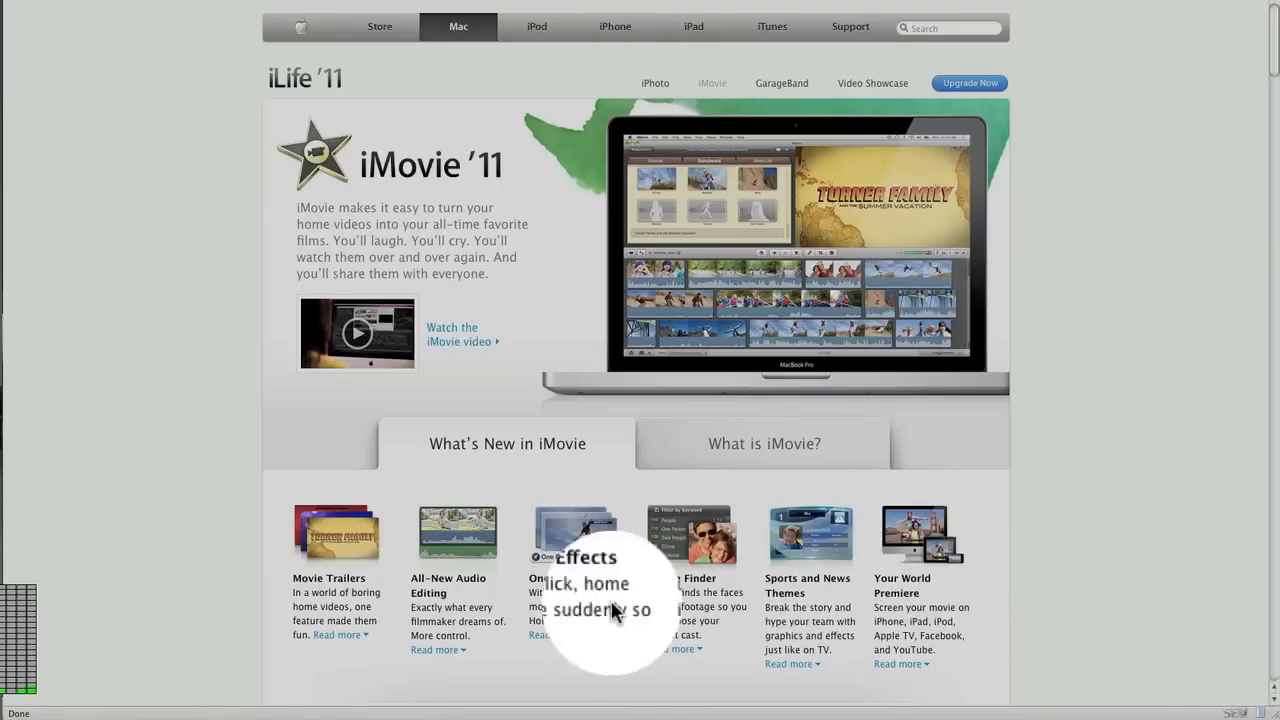
mouse_move(288, 592)
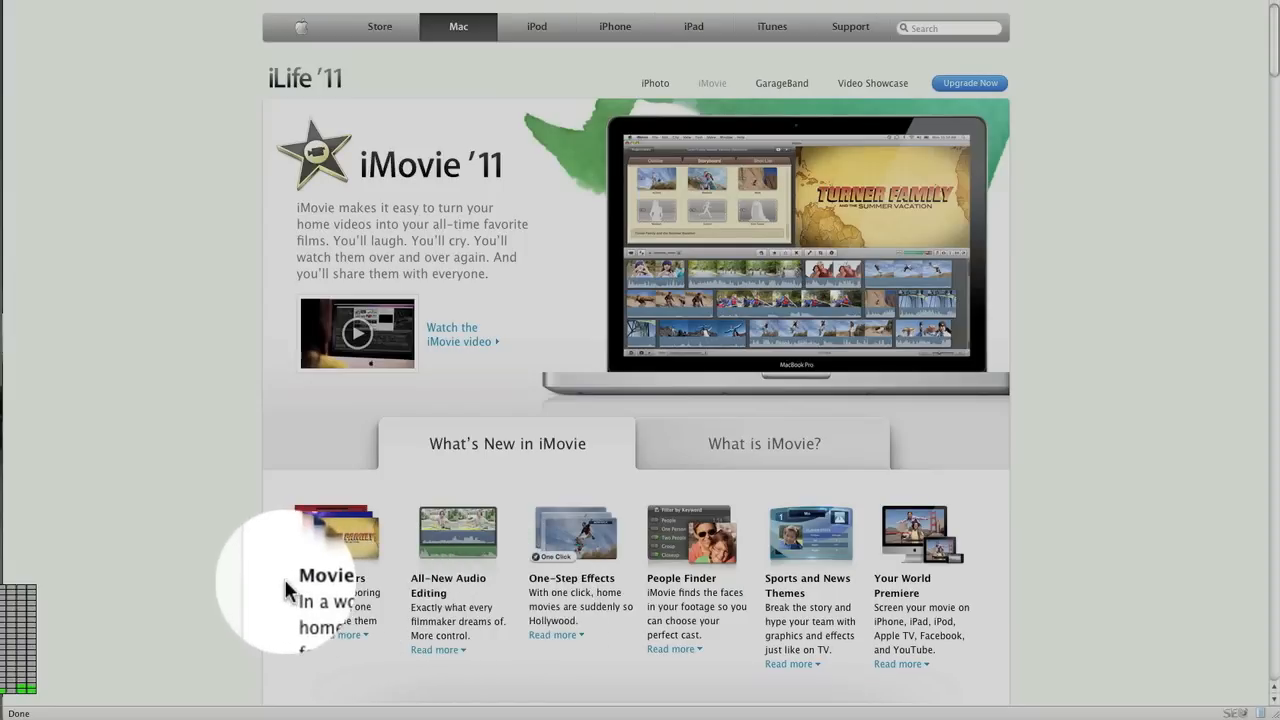
mouse_move(696, 596)
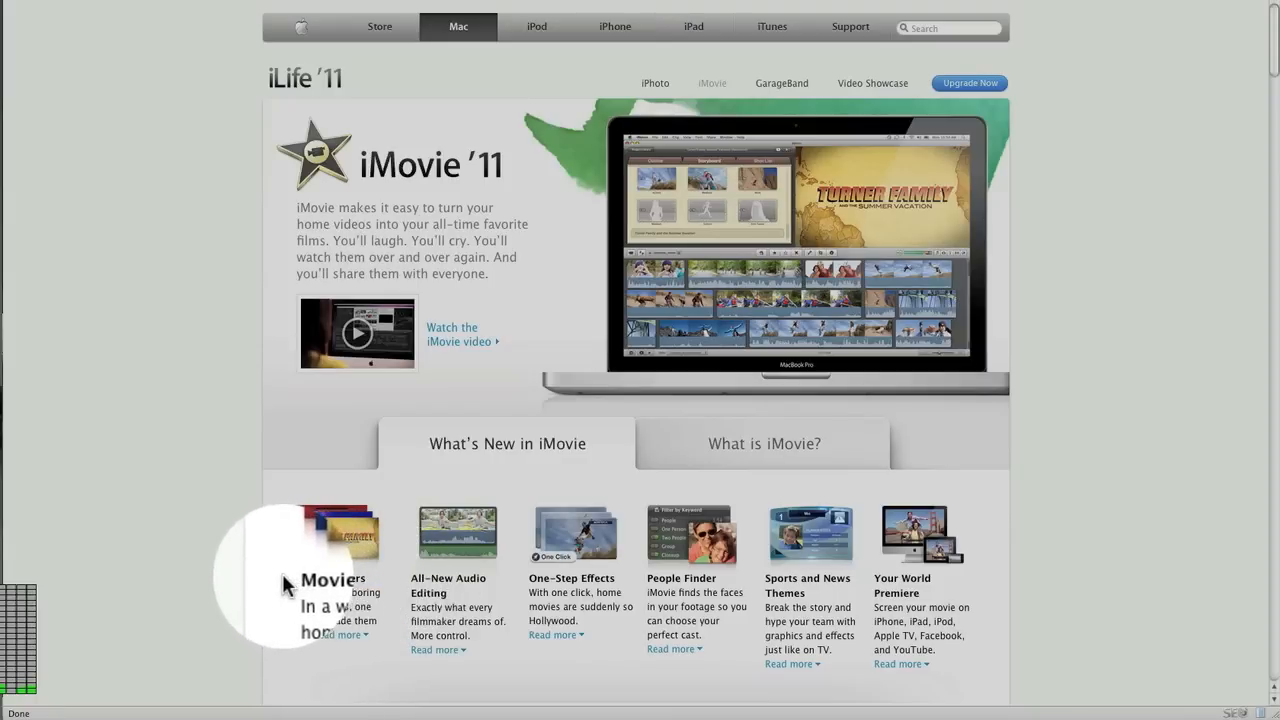
mouse_move(556, 590)
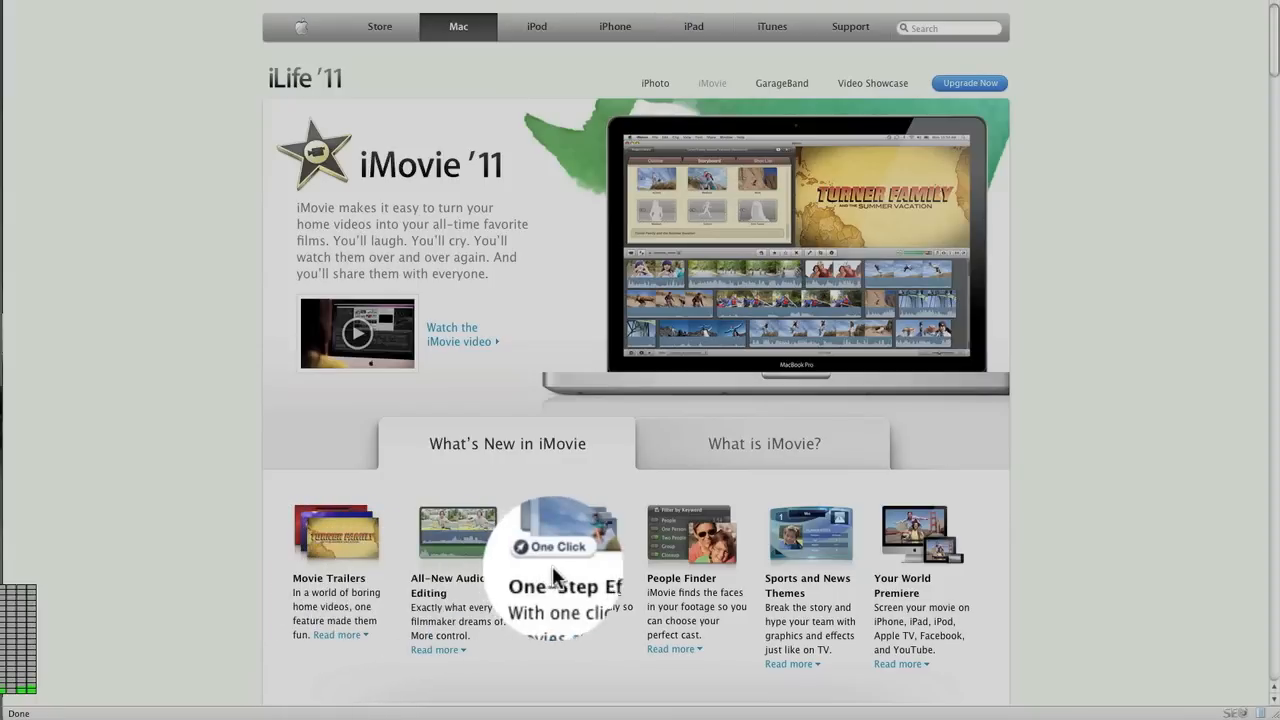